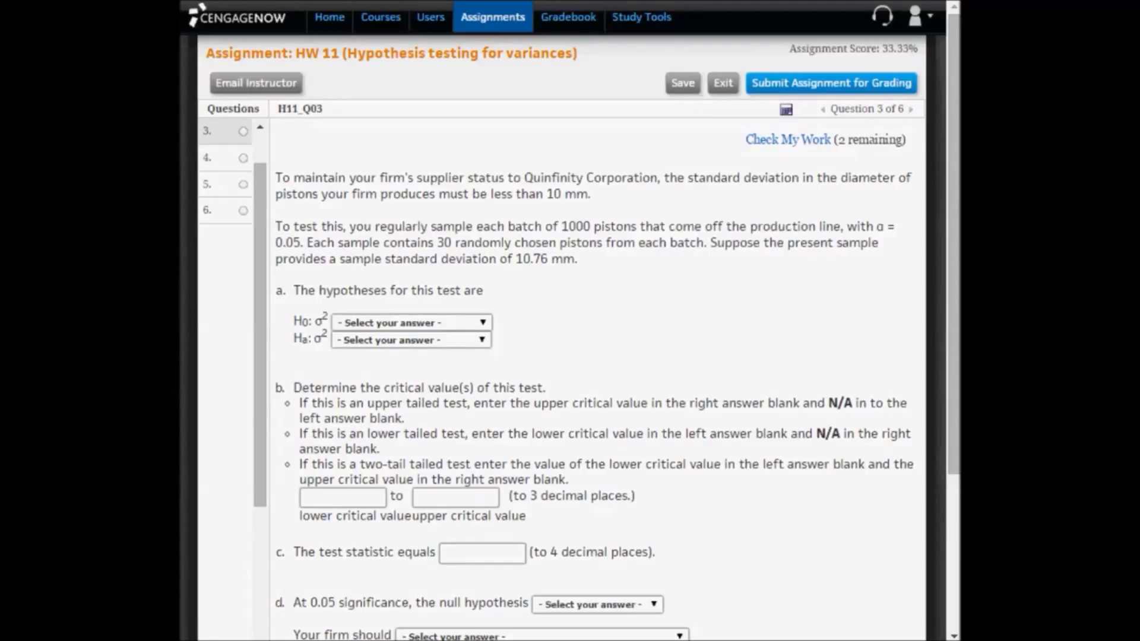
mouse_move(856, 219)
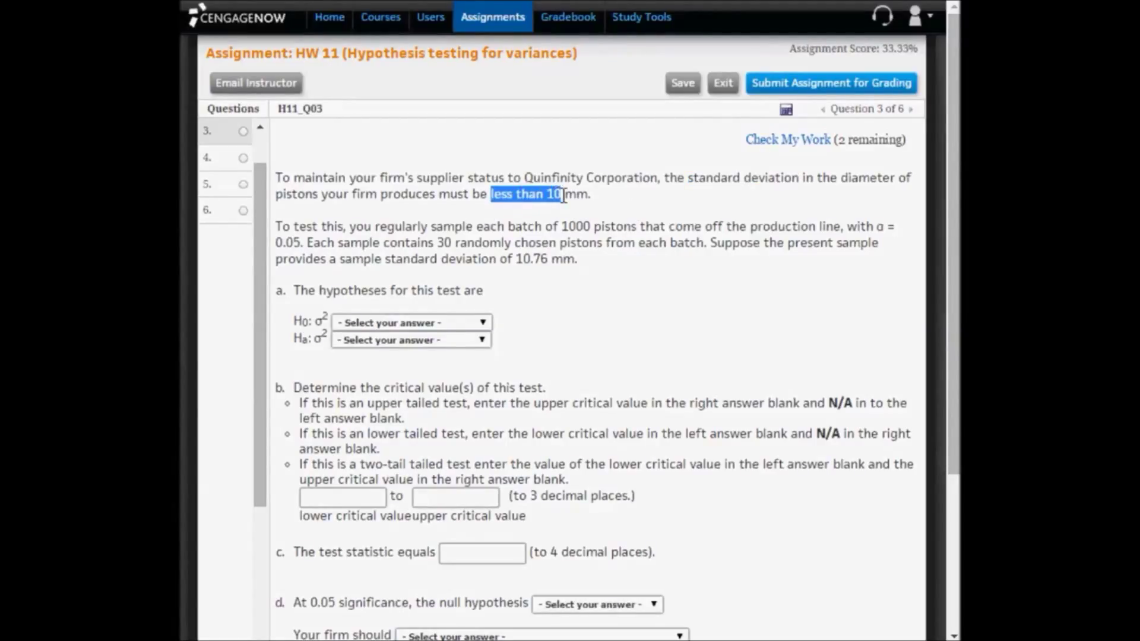
Choose 'less than 100' as the alternative hypothesis for the piston variance question
left_click(411, 340)
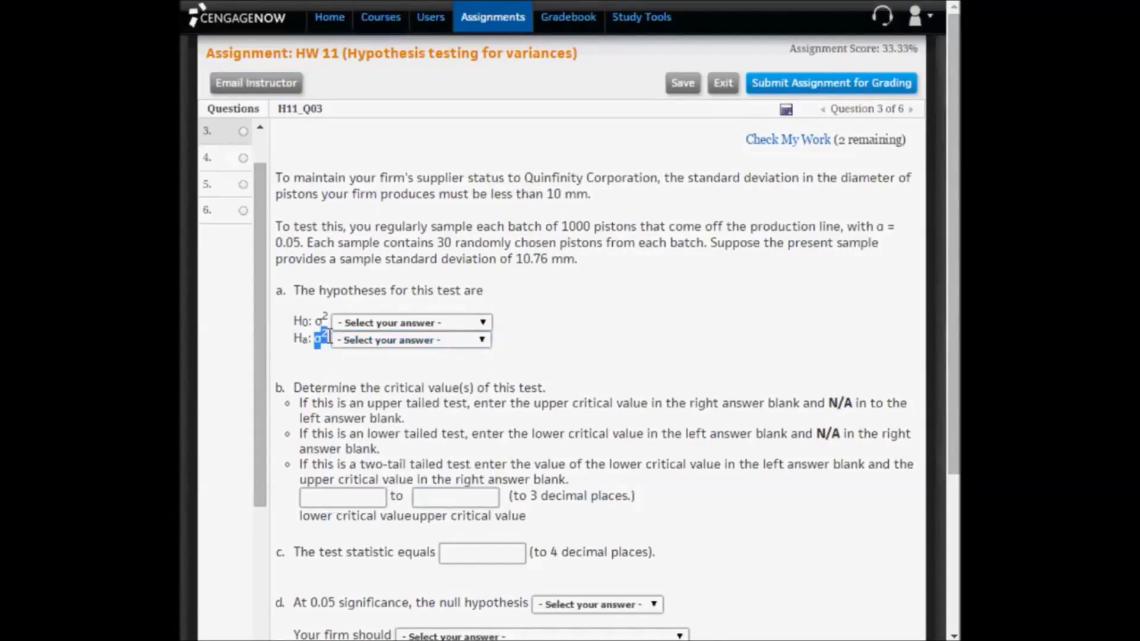
left_click(409, 339)
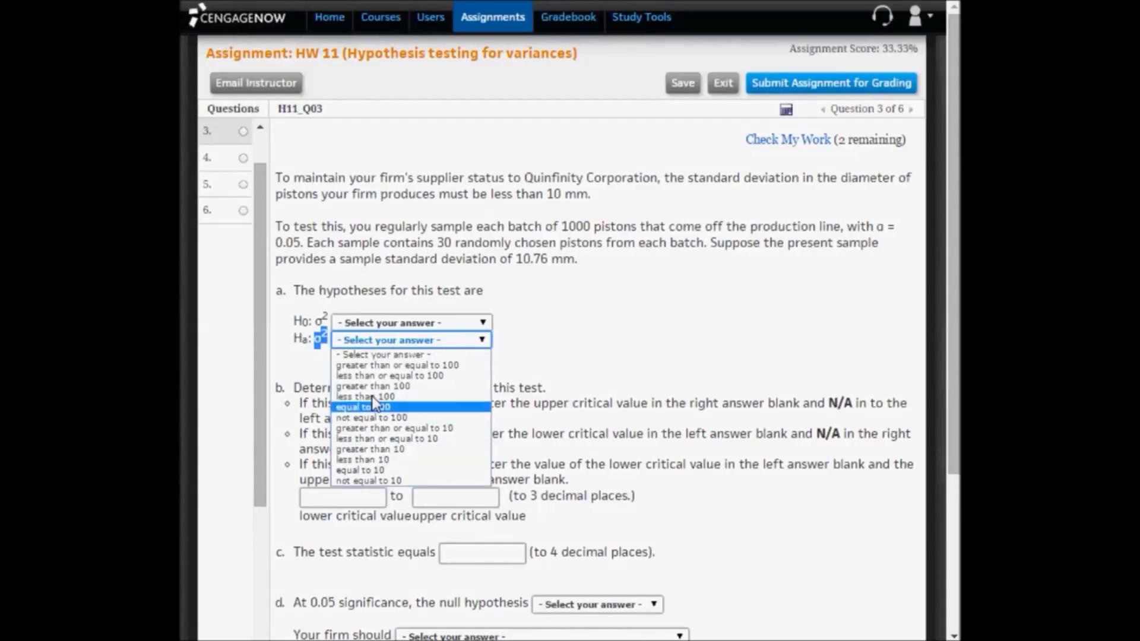
left_click(371, 395)
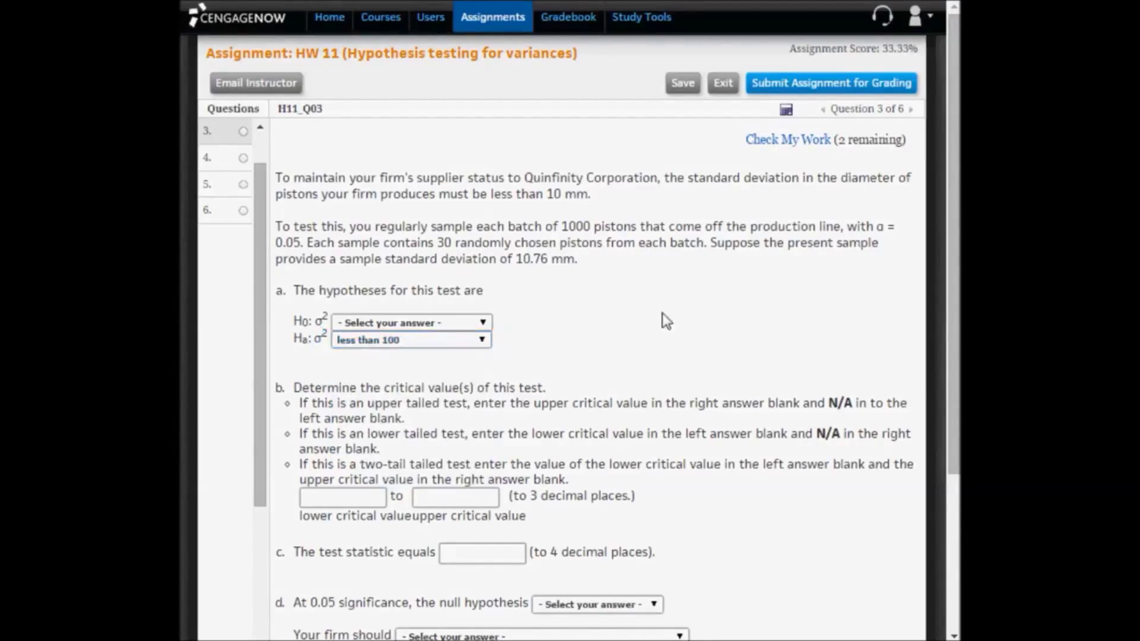
mouse_move(295, 350)
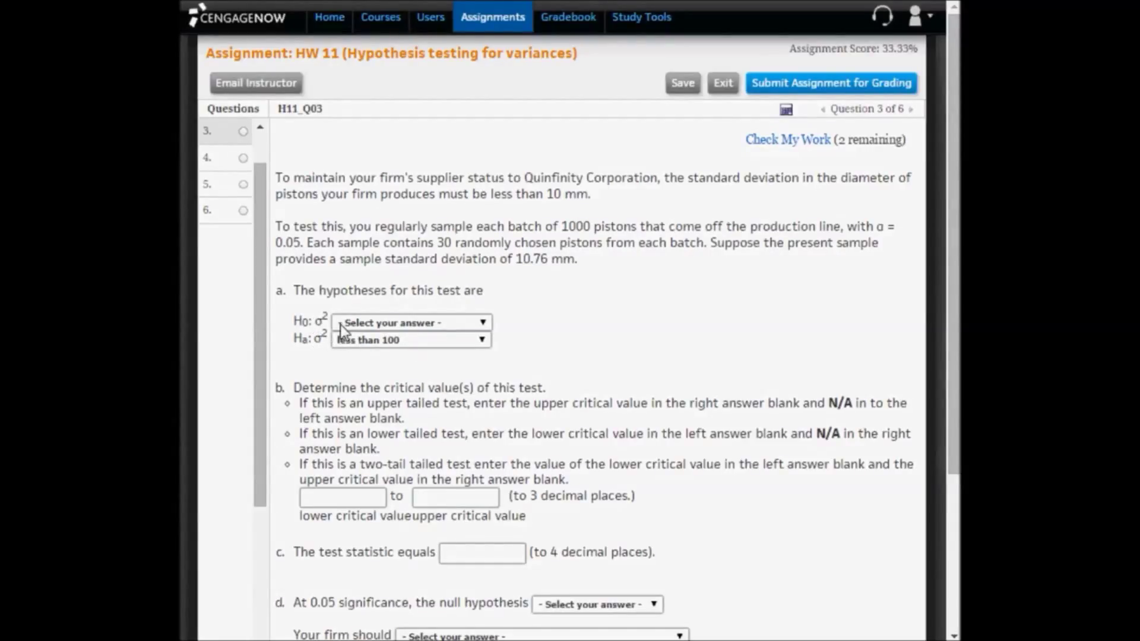
left_click(410, 322)
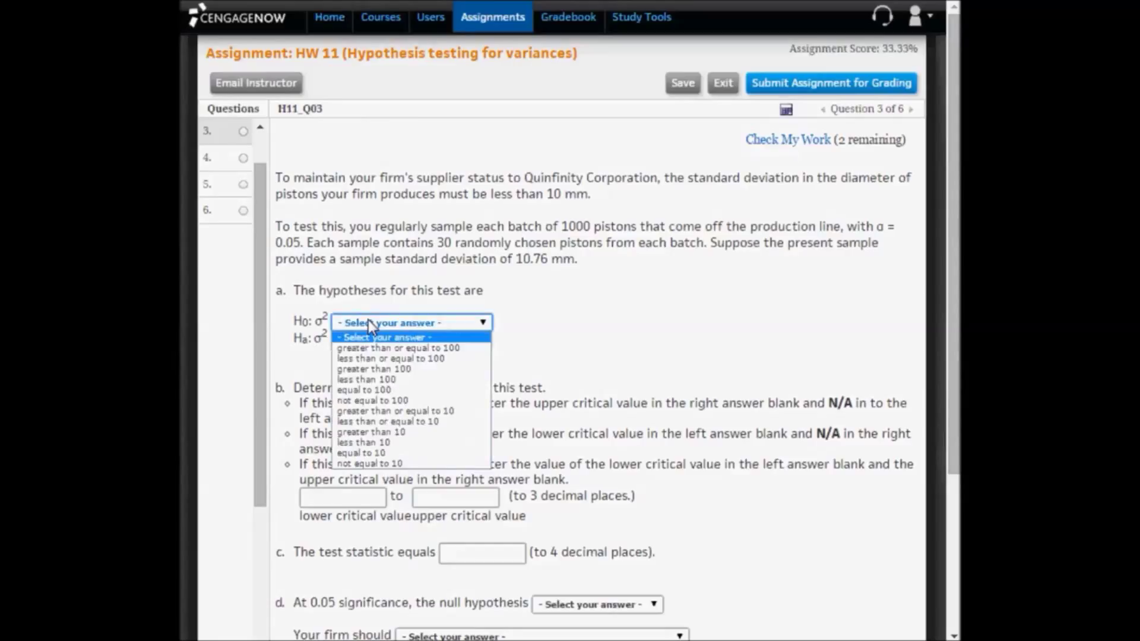
mouse_move(372, 368)
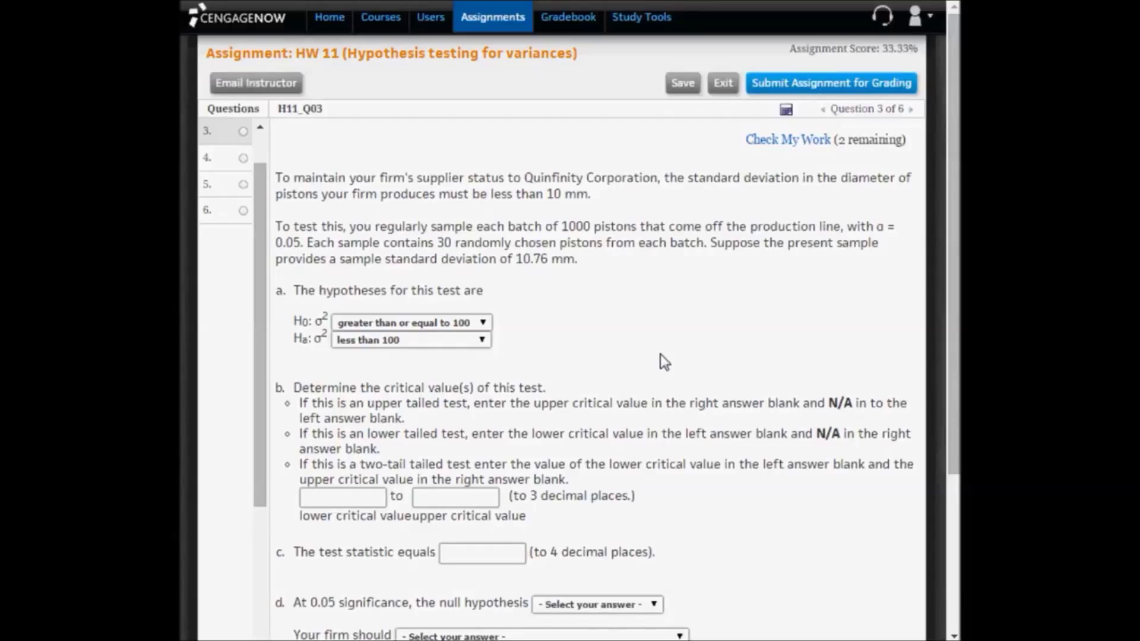
mouse_move(458, 453)
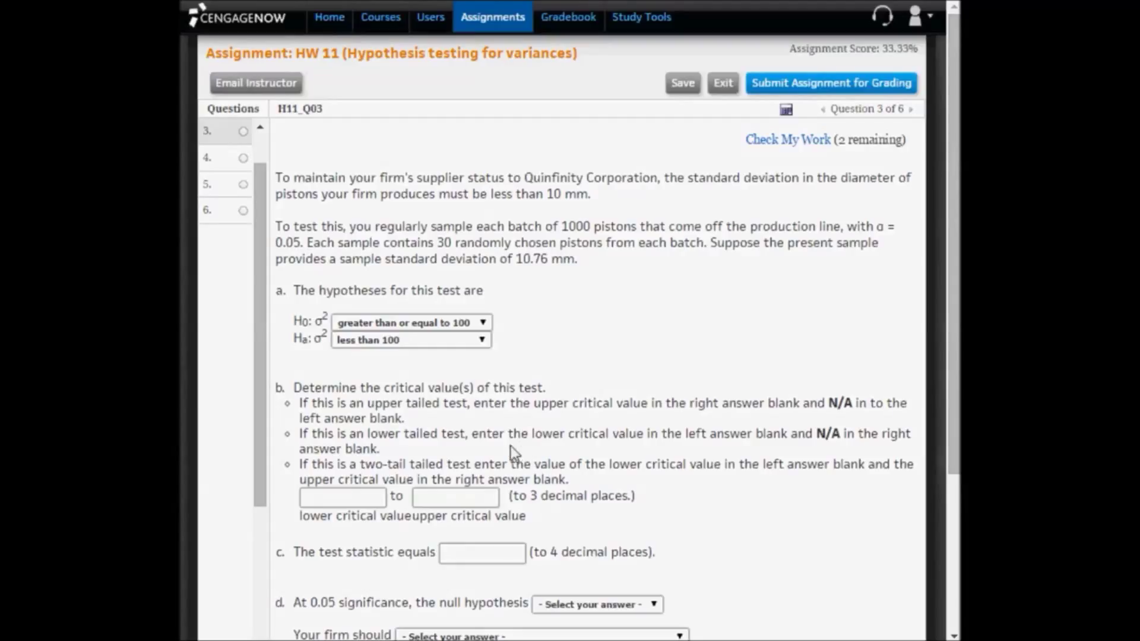
mouse_move(802, 452)
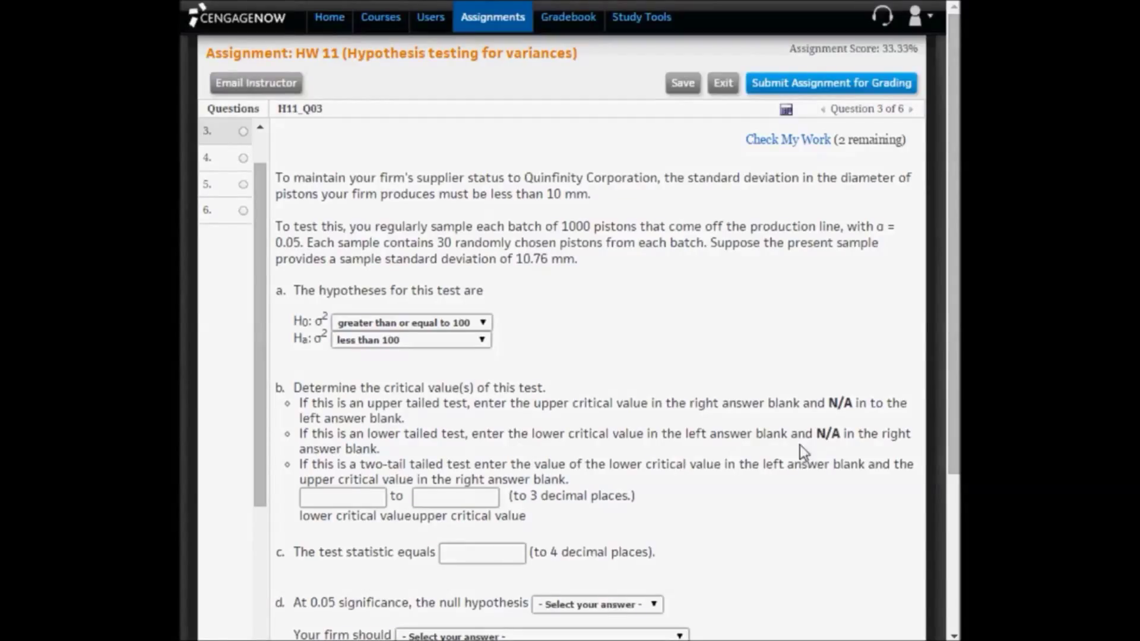
Enter N/A as the upper critical value for the lower-tailed test
double_click(831, 433)
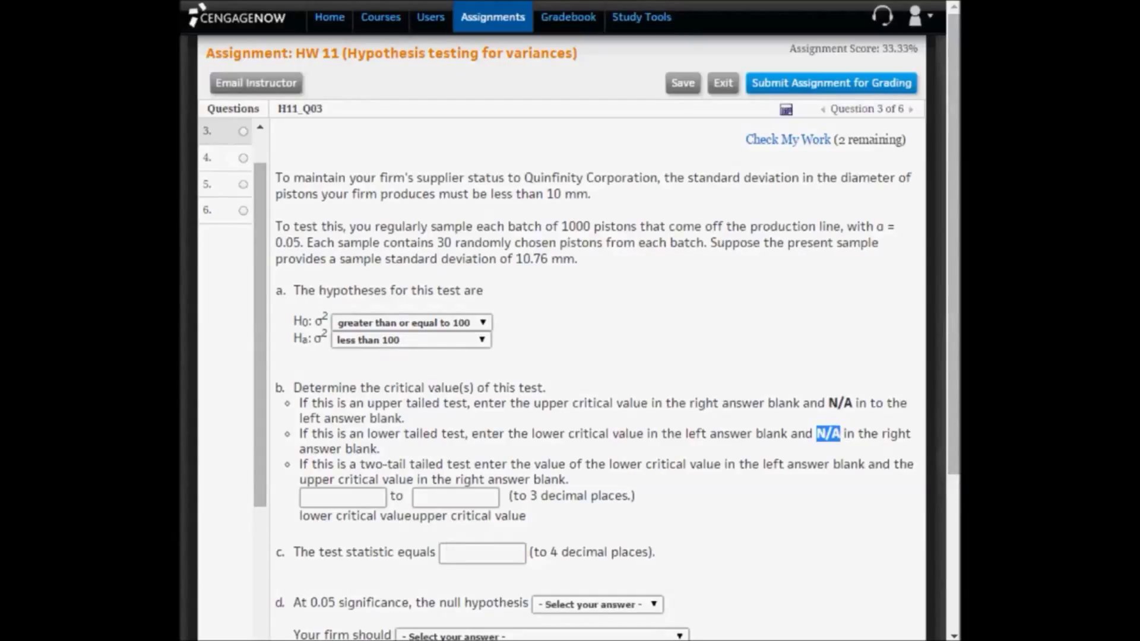
type("N/A")
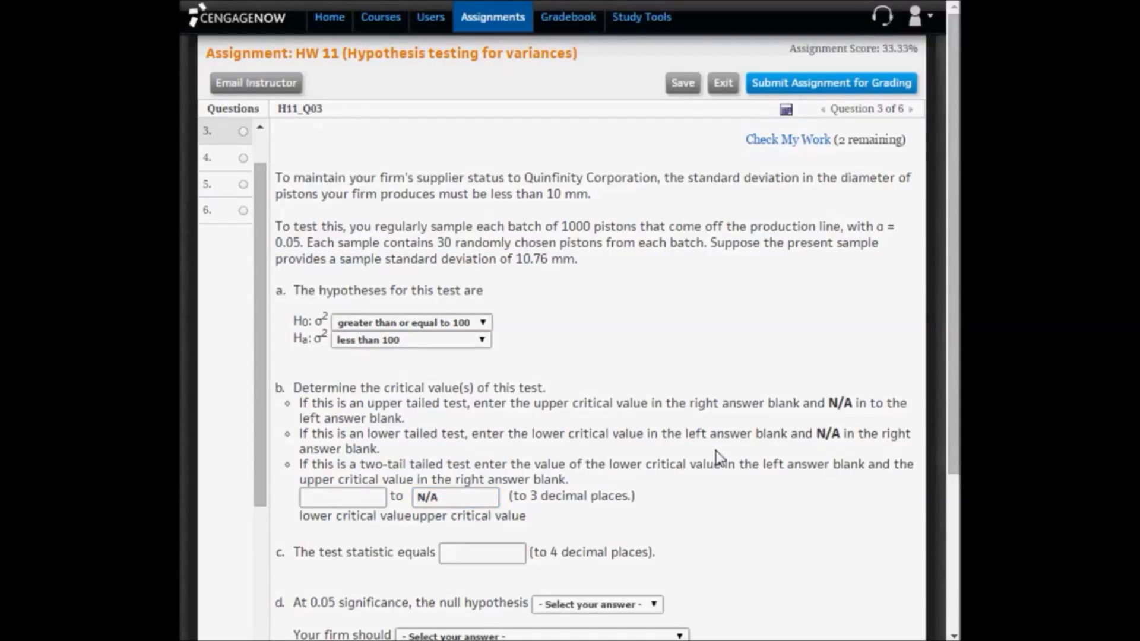
mouse_move(876, 227)
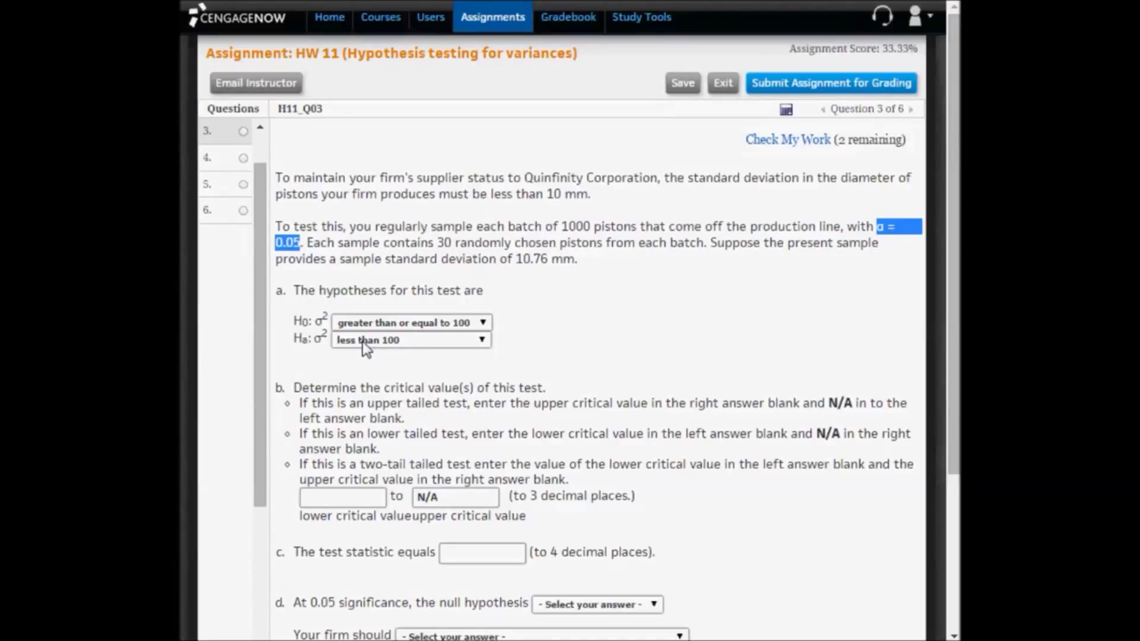
mouse_move(369, 357)
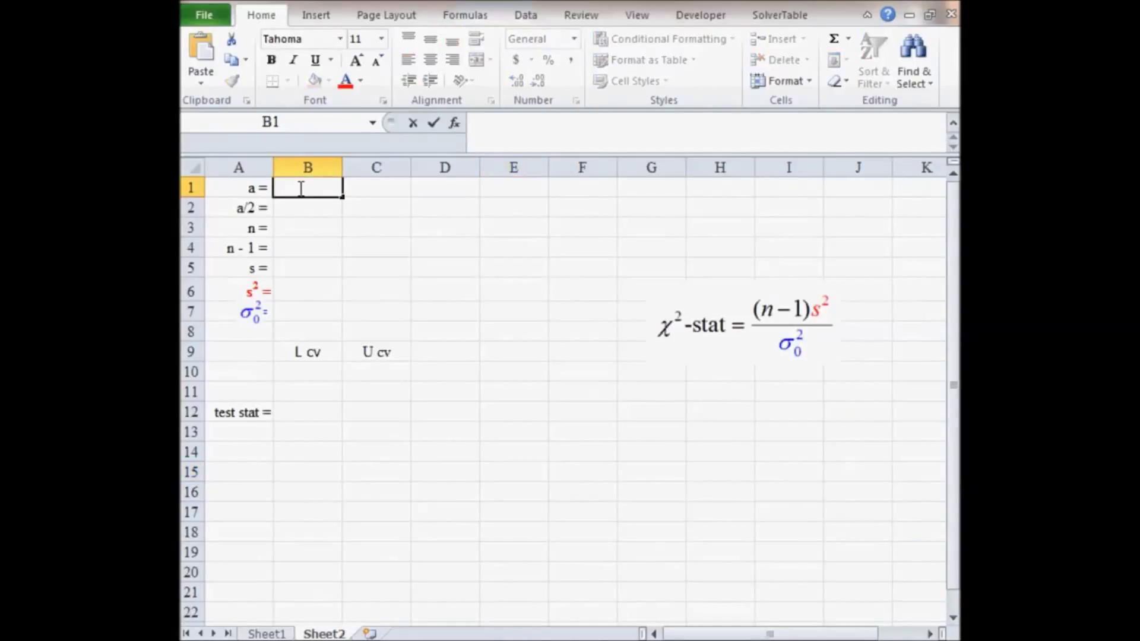
Enter alpha 0.05, relabel a/2 as 'a/1 =', and set its value to =B1/1
type("0.05")
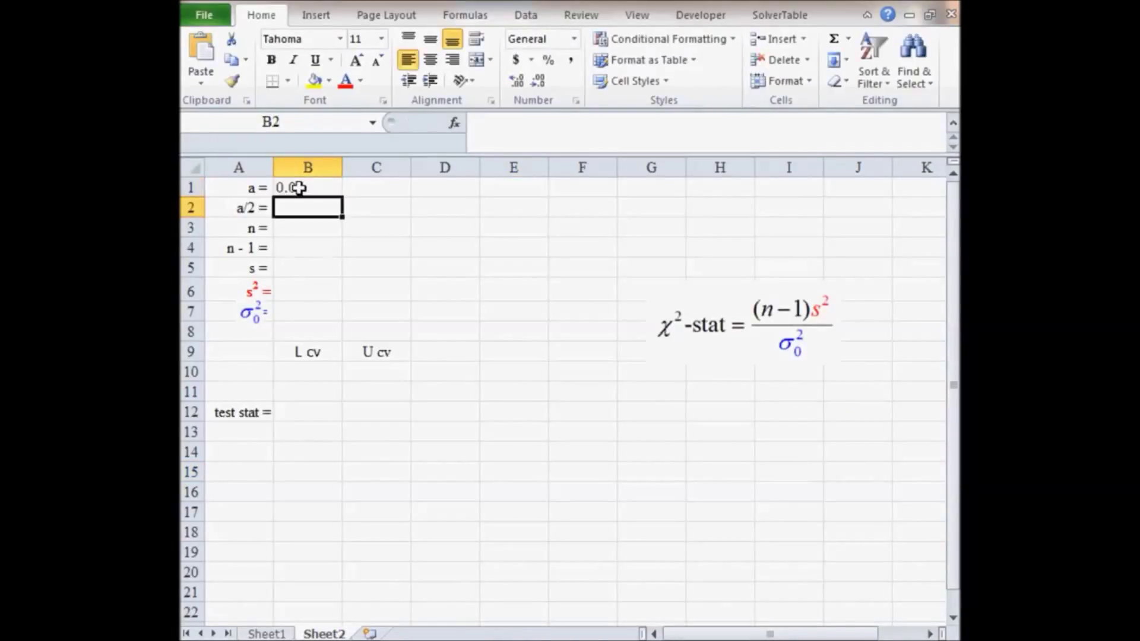
left_click(238, 207)
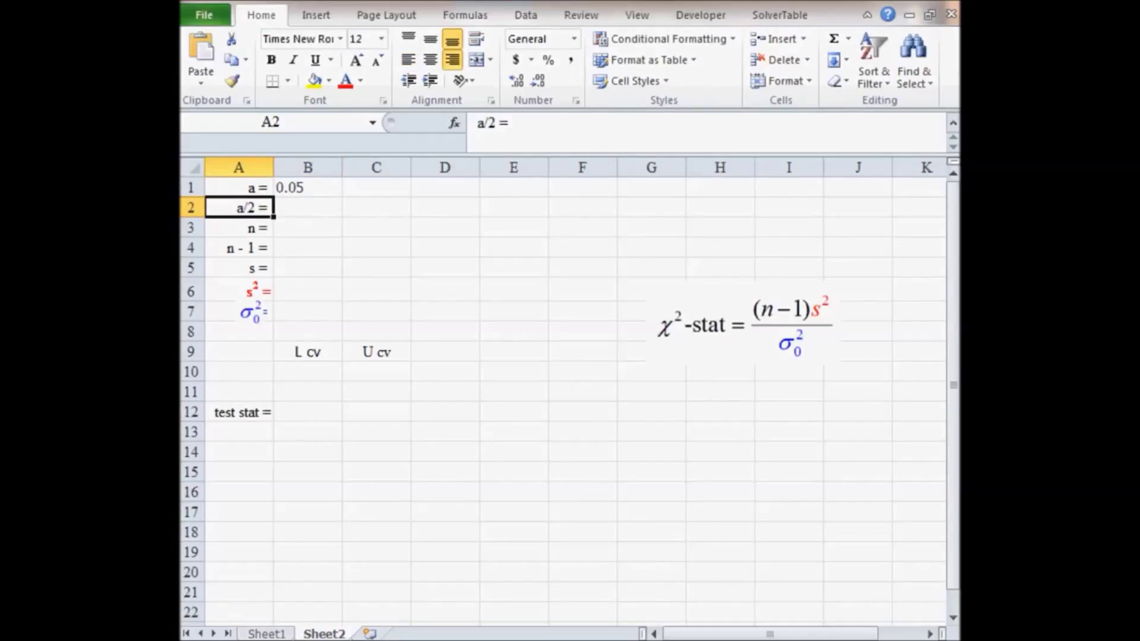
double_click(237, 207)
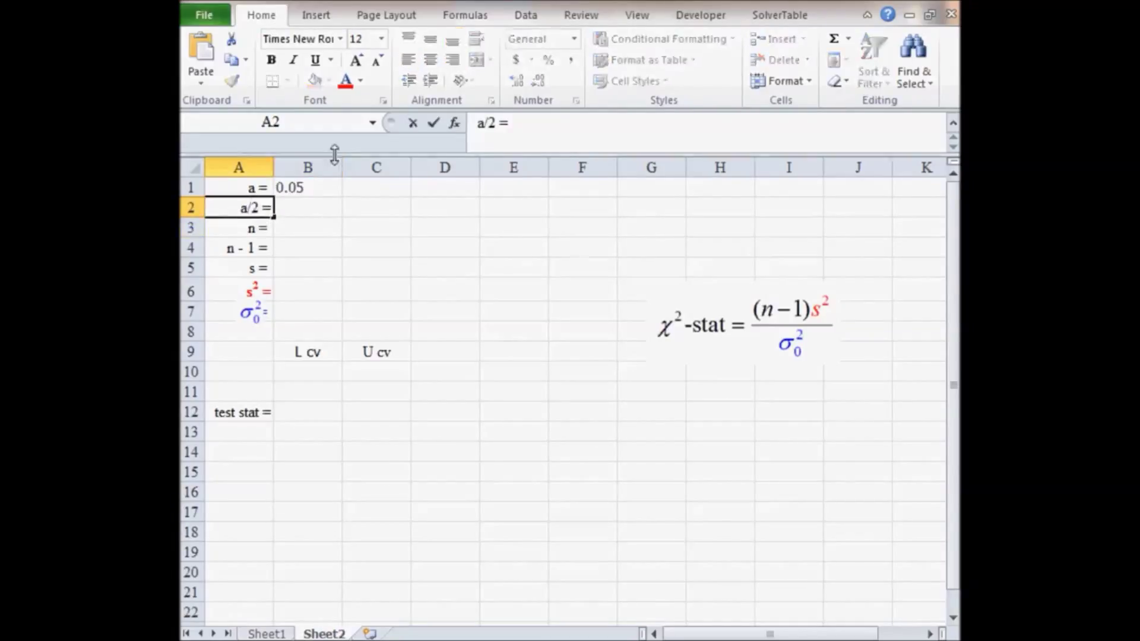
type("1")
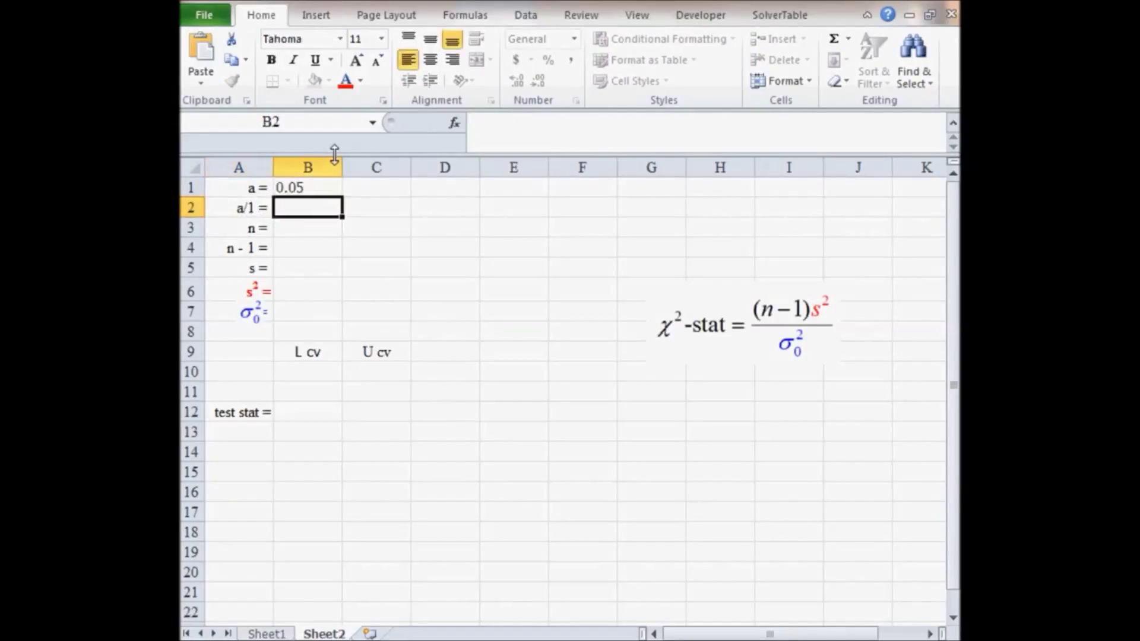
type("=B1/1")
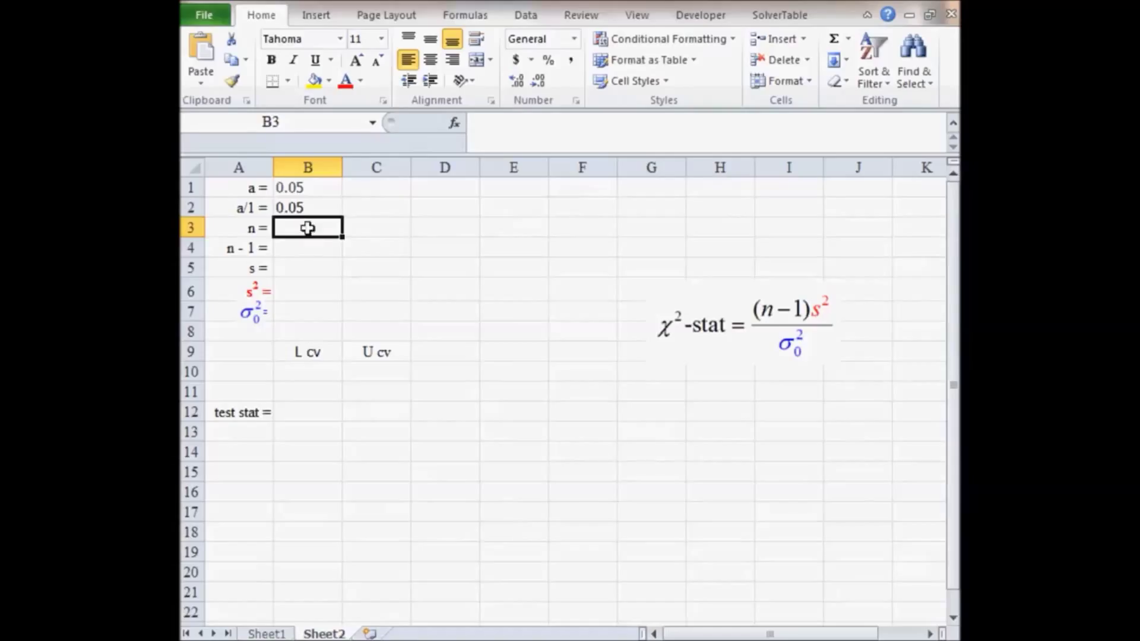
Enter sample size n = 30 and locate the sample standard deviation 10.76
type("30")
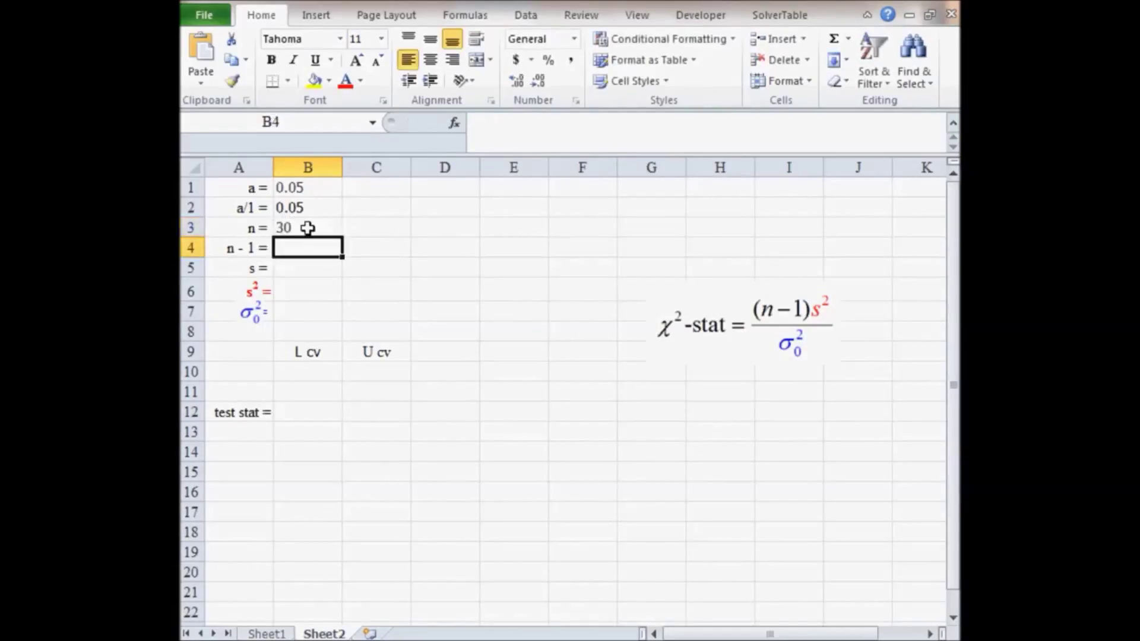
double_click(307, 227)
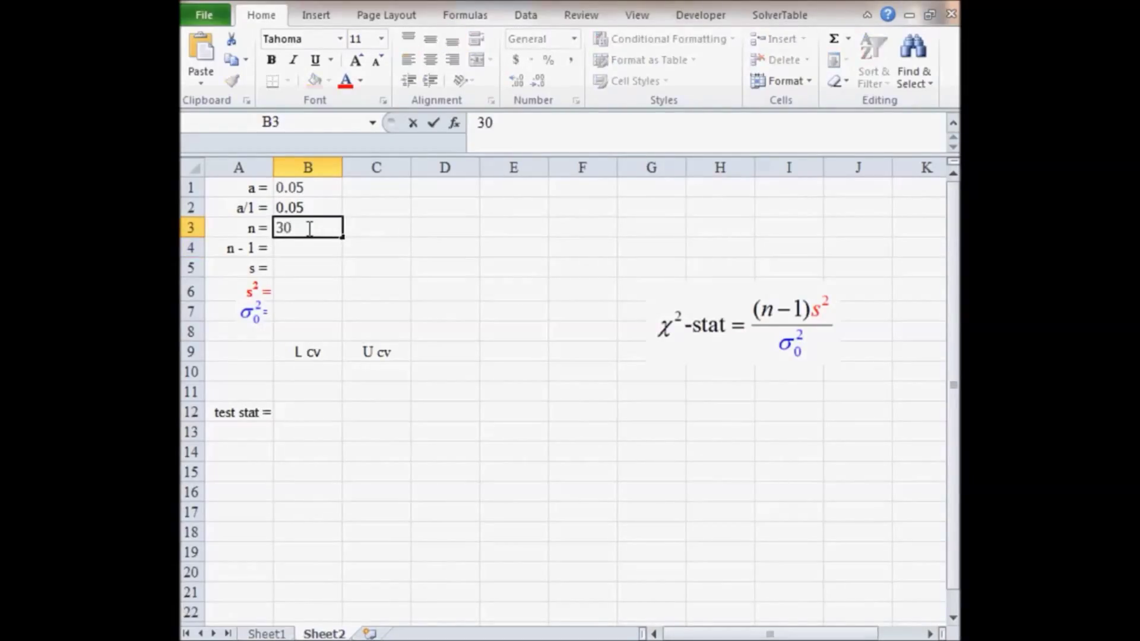
type("=")
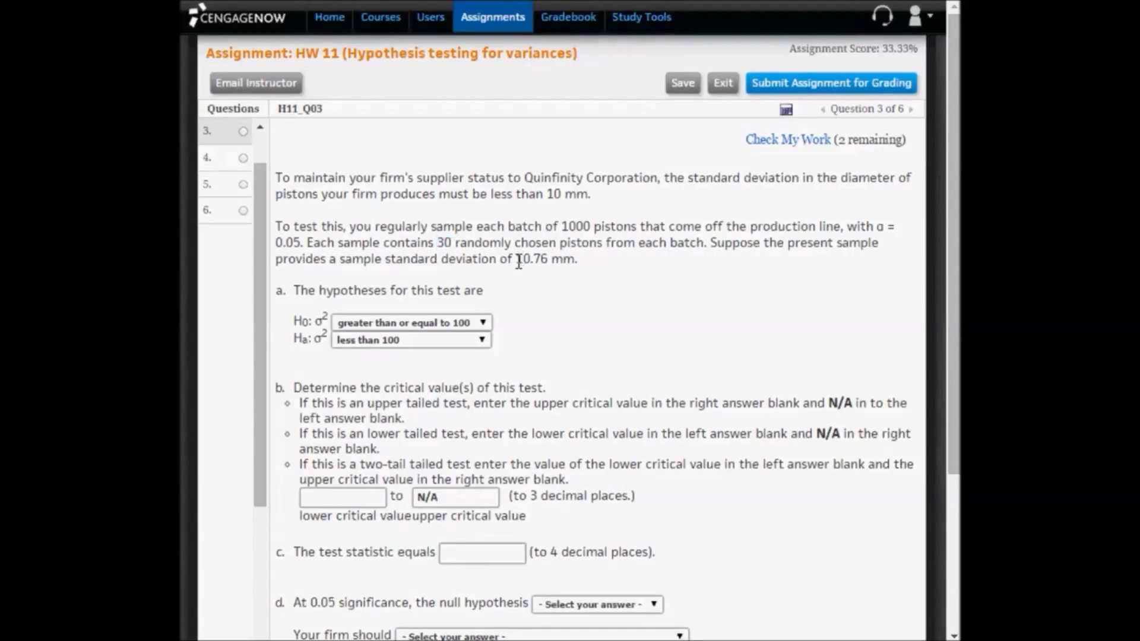
double_click(531, 259)
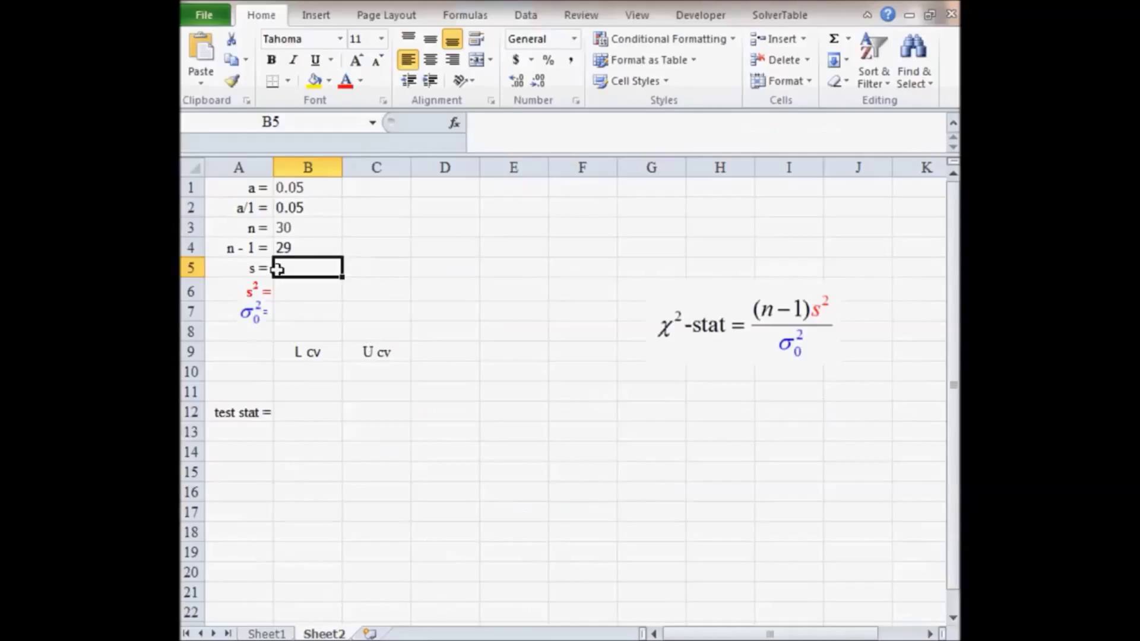
Enter s = 10.76 and compute s² with =B5^2
type("10.76")
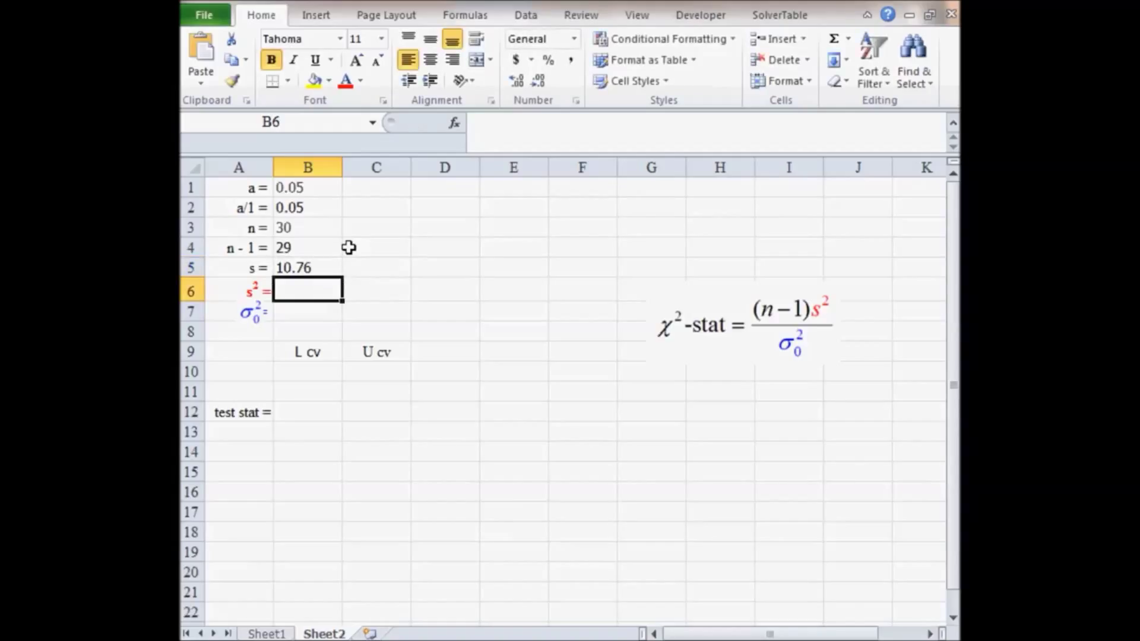
type("=B5")
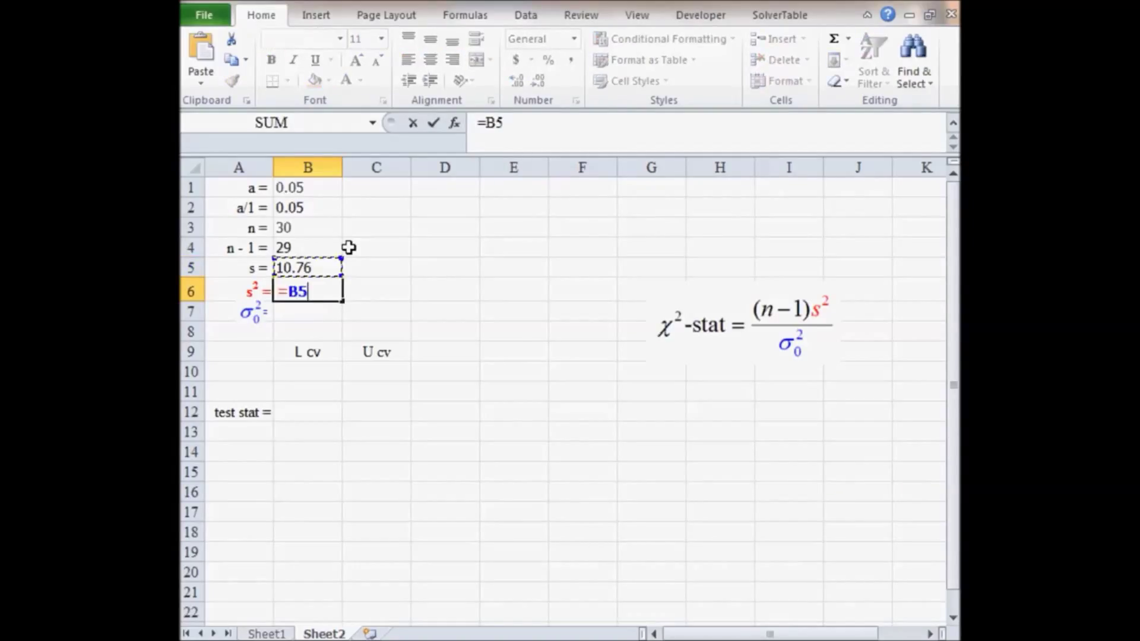
type("^2")
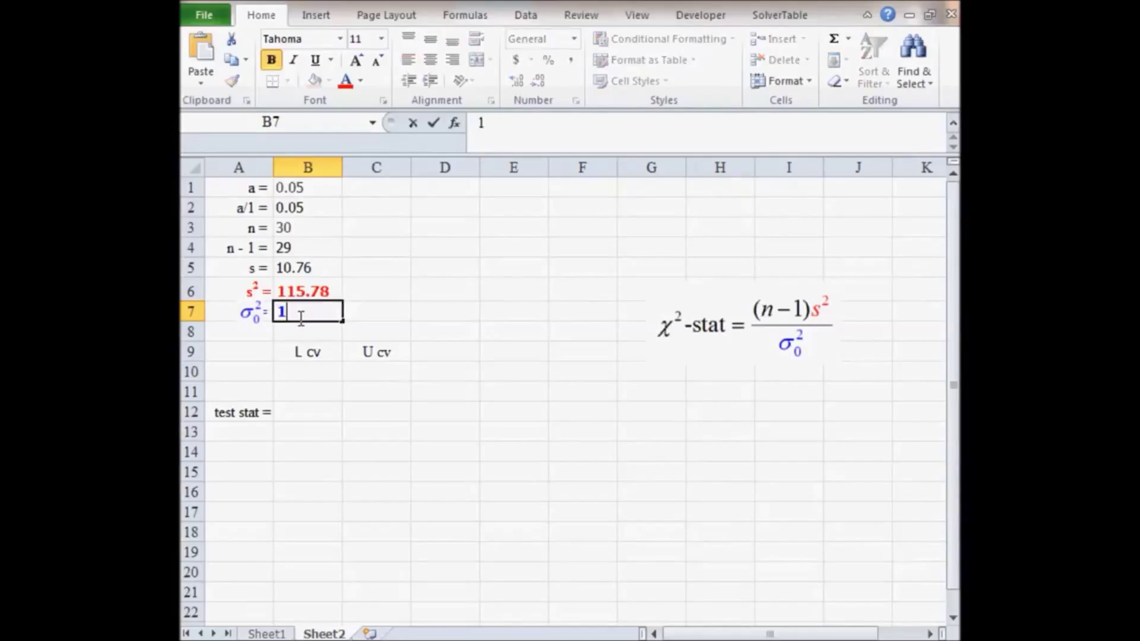
Set the hypothesized variance σ₀² to 100 and mark the upper critical value n/a
type("100")
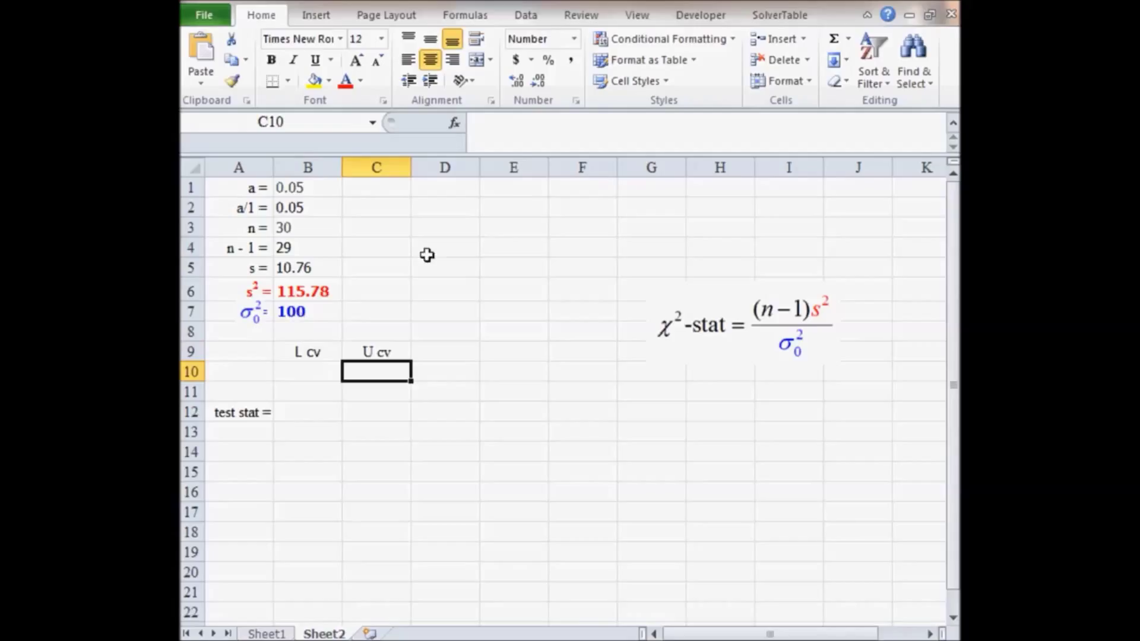
left_click(491, 17)
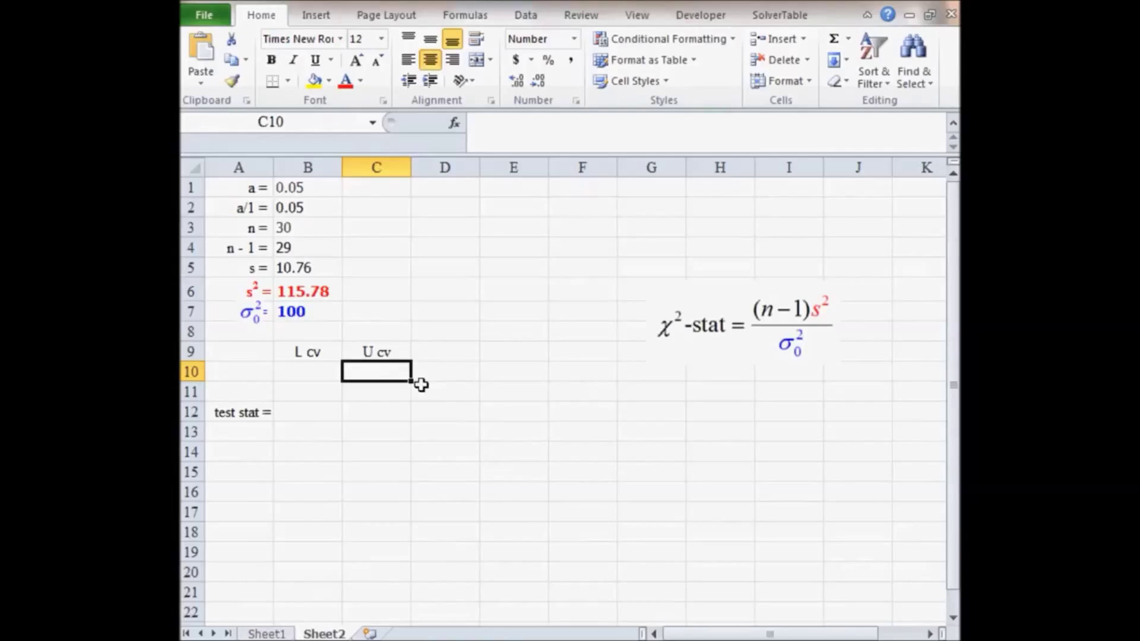
type("n/a")
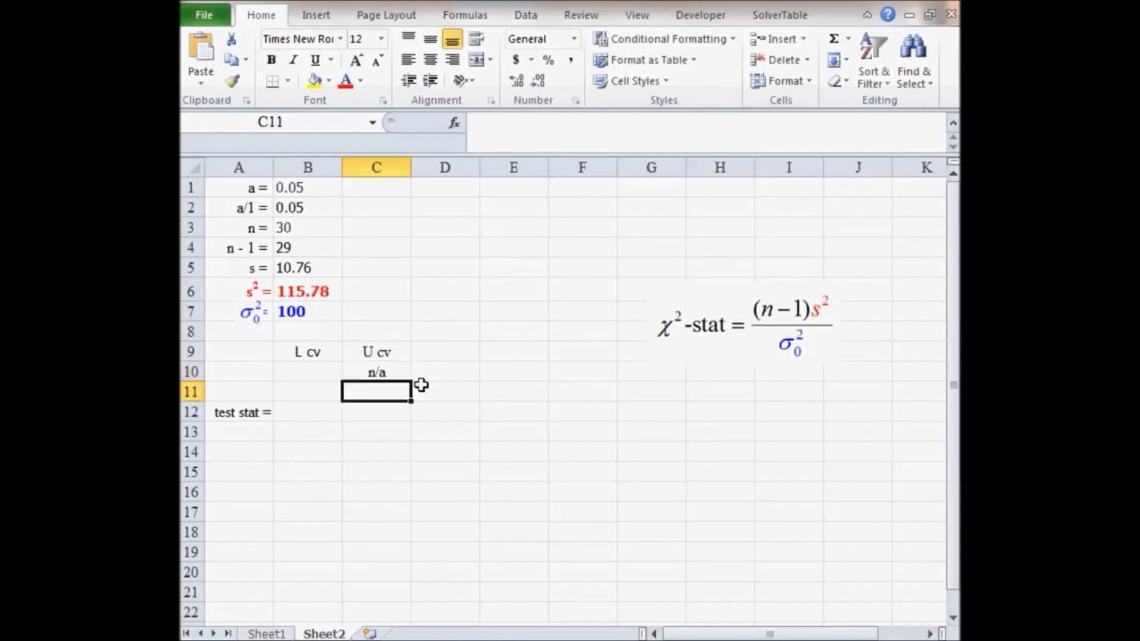
left_click(307, 372)
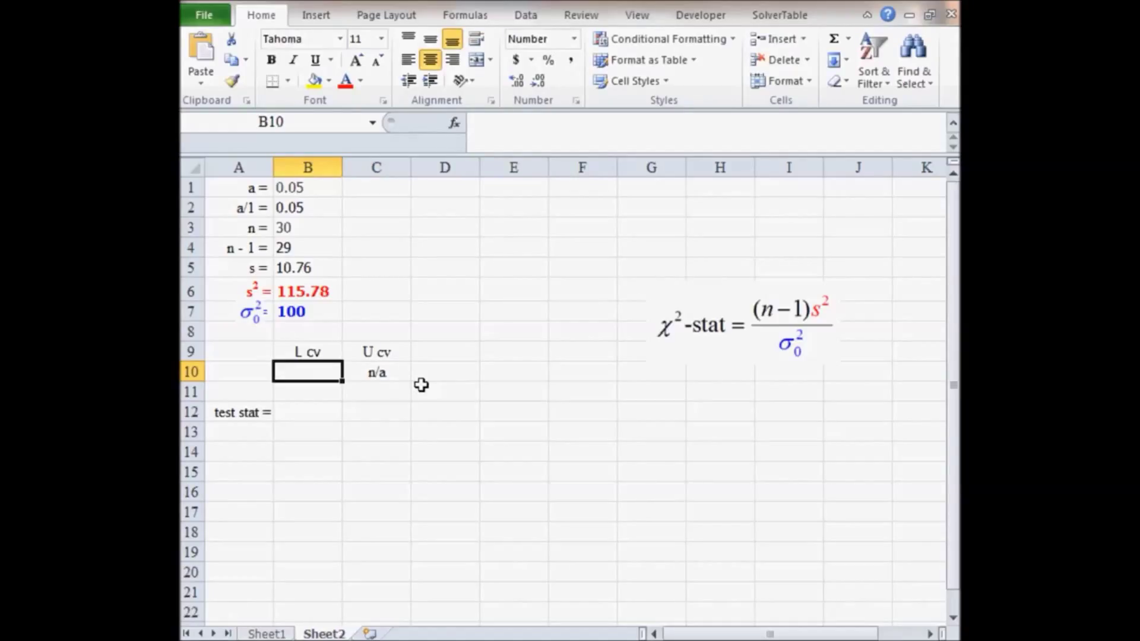
Look up chi-square critical values at 29 degrees of freedom on Sheet1
left_click(306, 247)
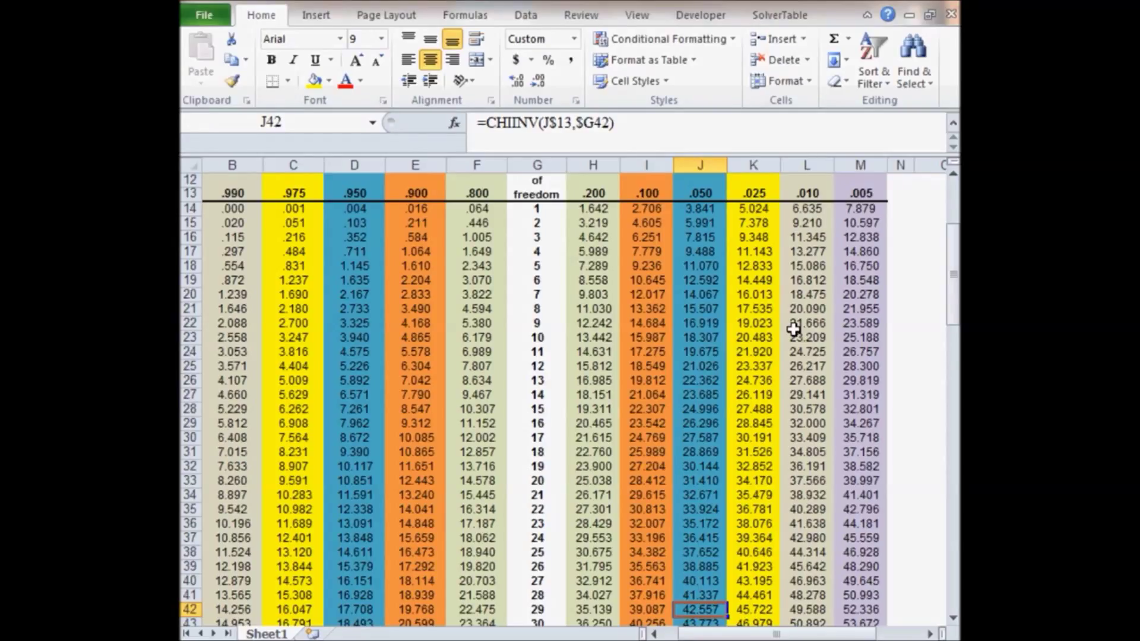
left_click(646, 609)
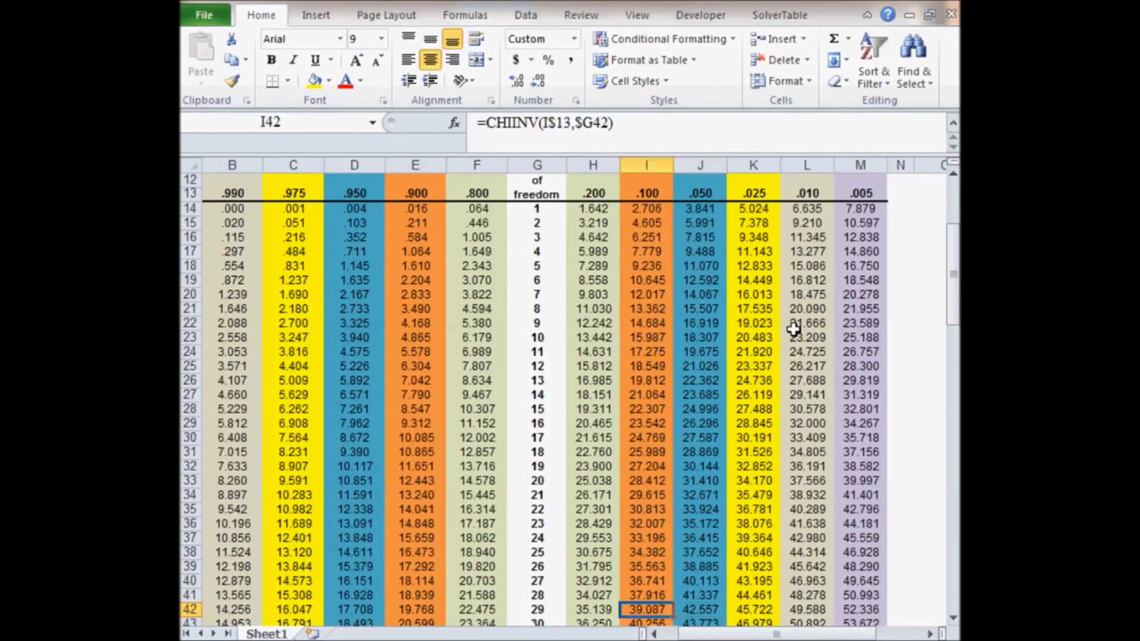
left_click(354, 610)
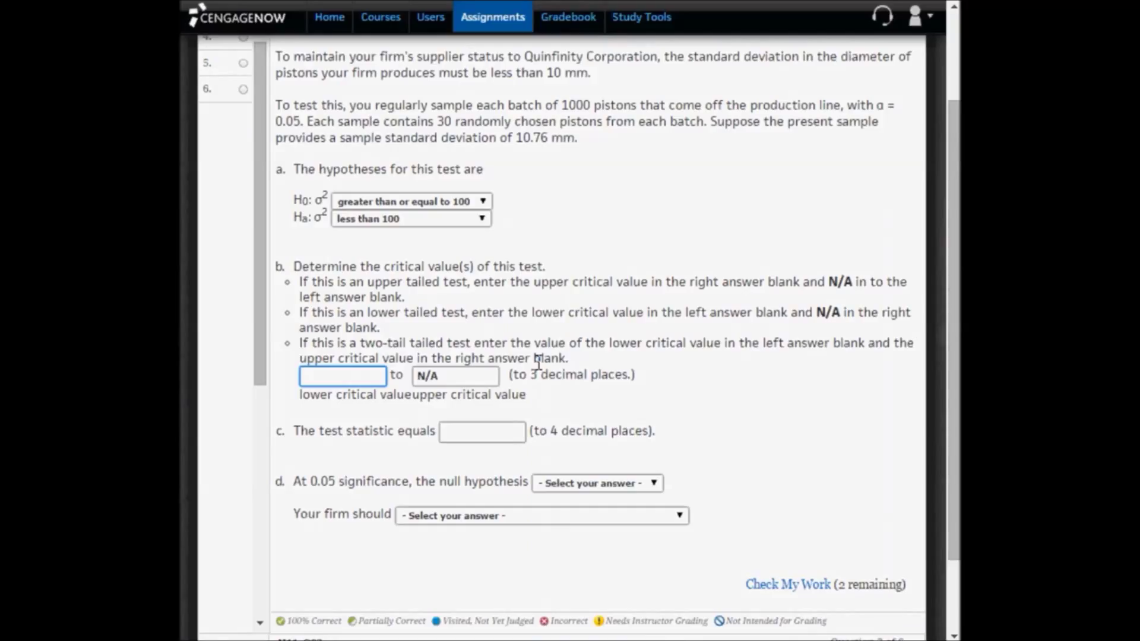
Type 17.708 as the lower critical value
type("17.708")
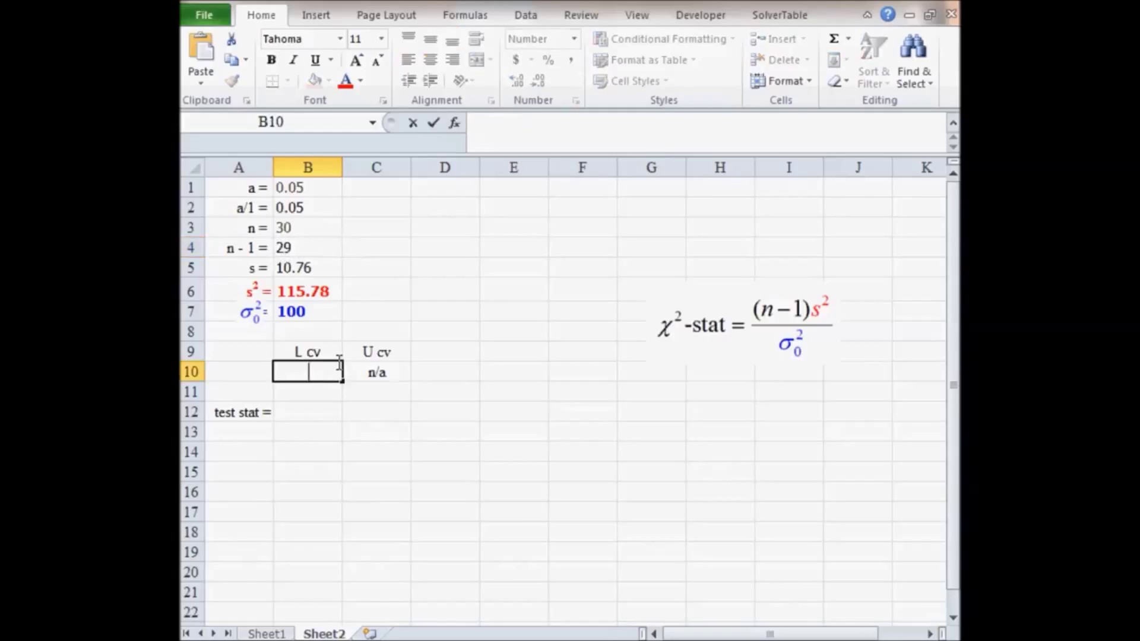
Record 17.708 as the lower critical value and start the test statistic formula in B12
type("17.708")
left_click(308, 412)
type("=B4")
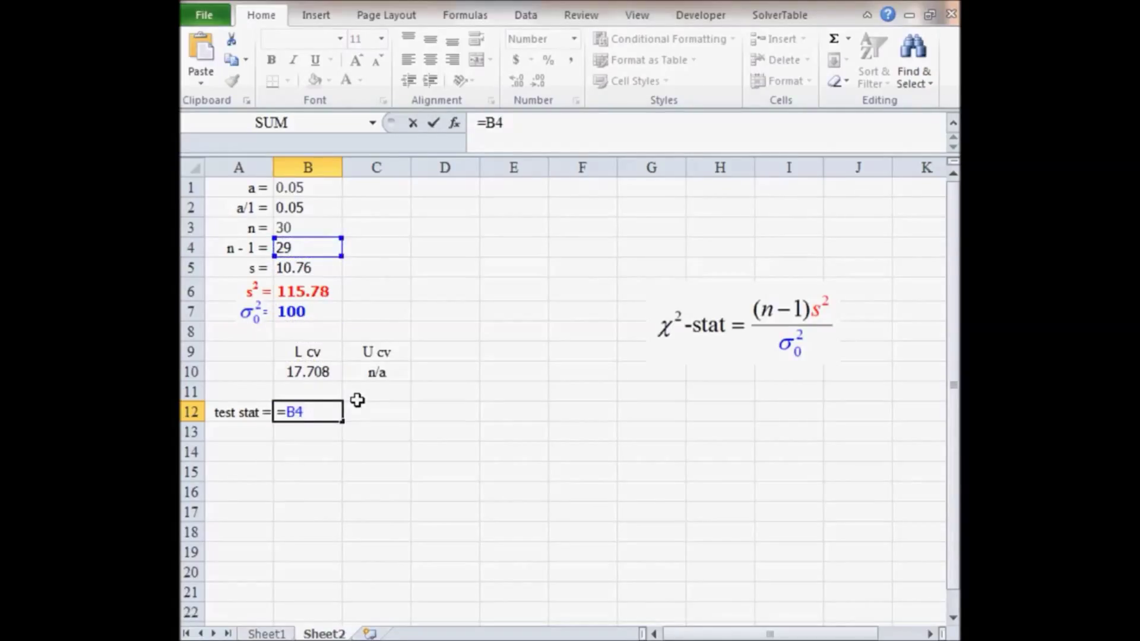
type("*B7")
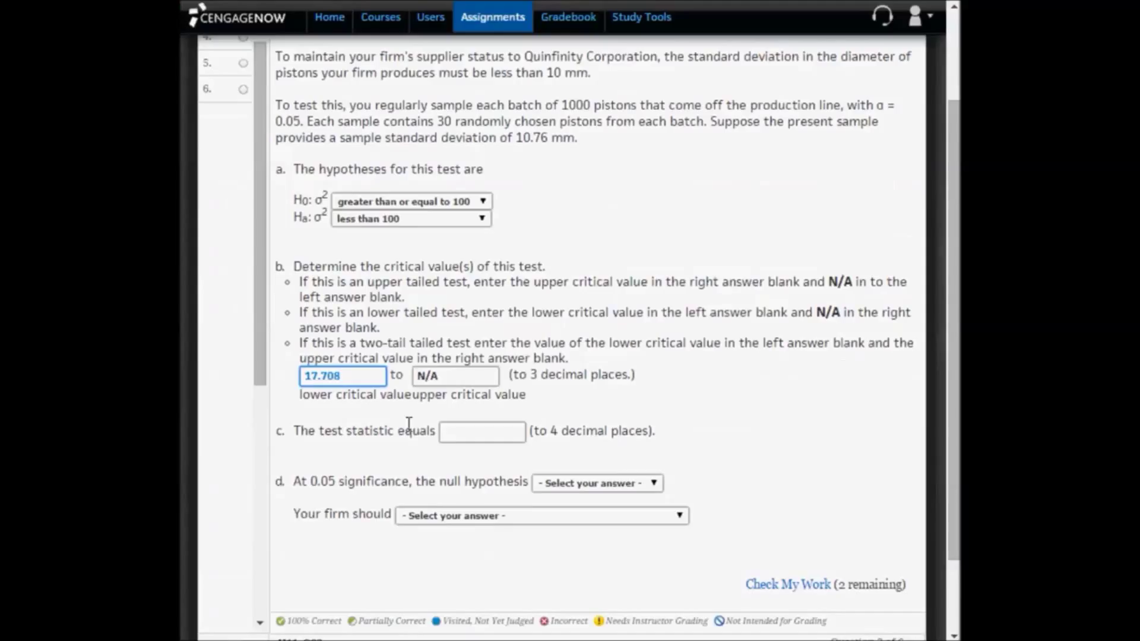
Enter 33.5755 in the part c test statistic box and review the entered answers
left_click(481, 431)
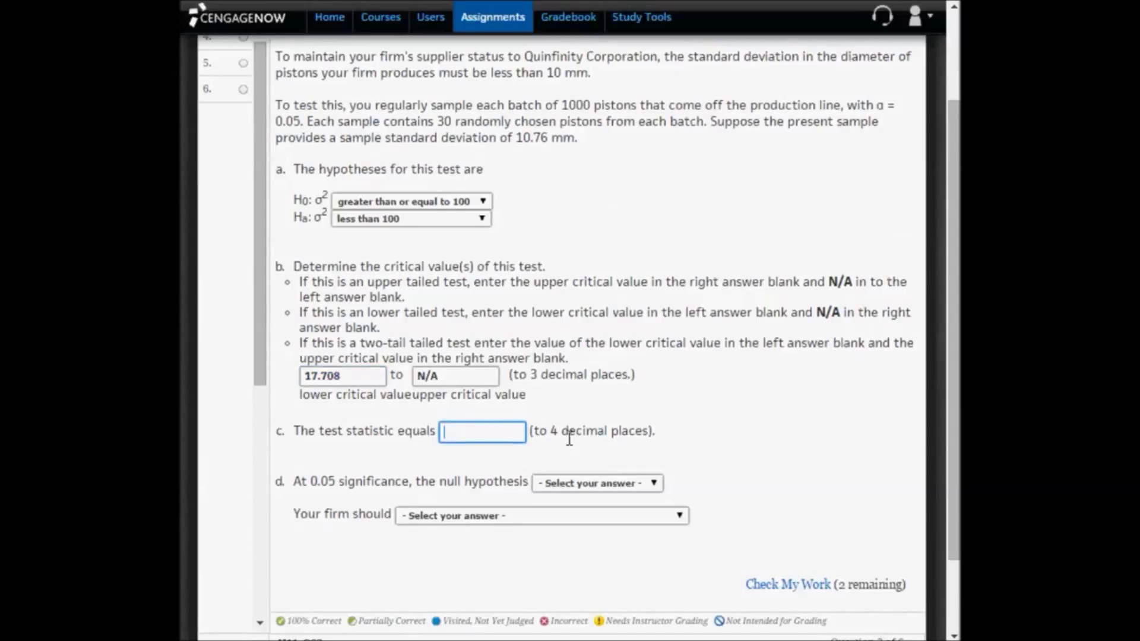
type("33.5755")
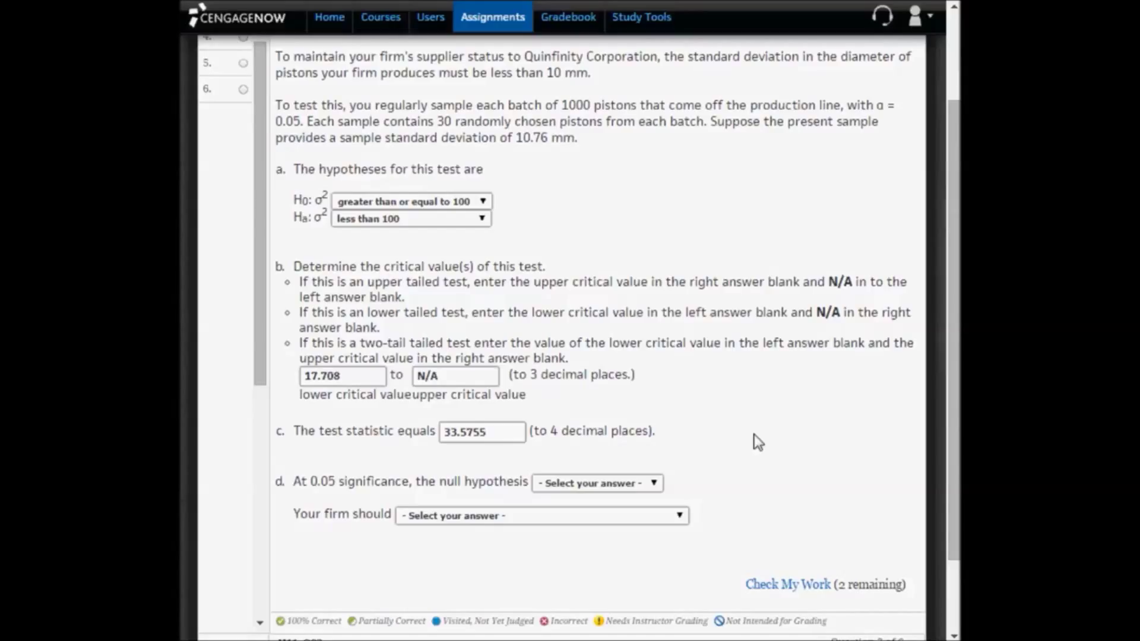
mouse_move(372, 228)
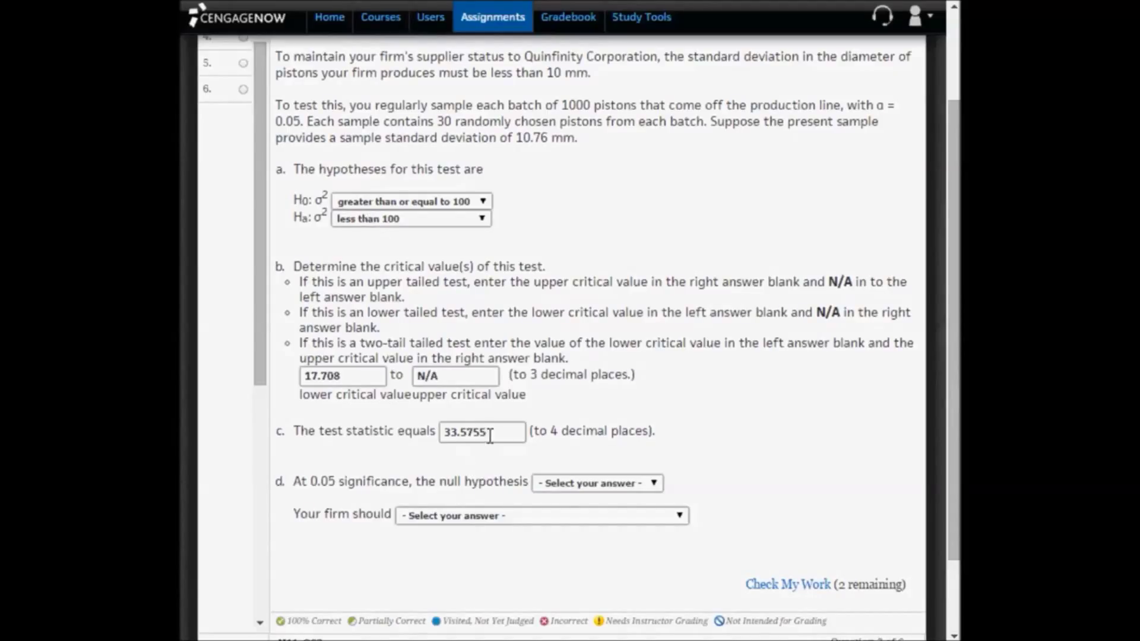
triple_click(481, 431)
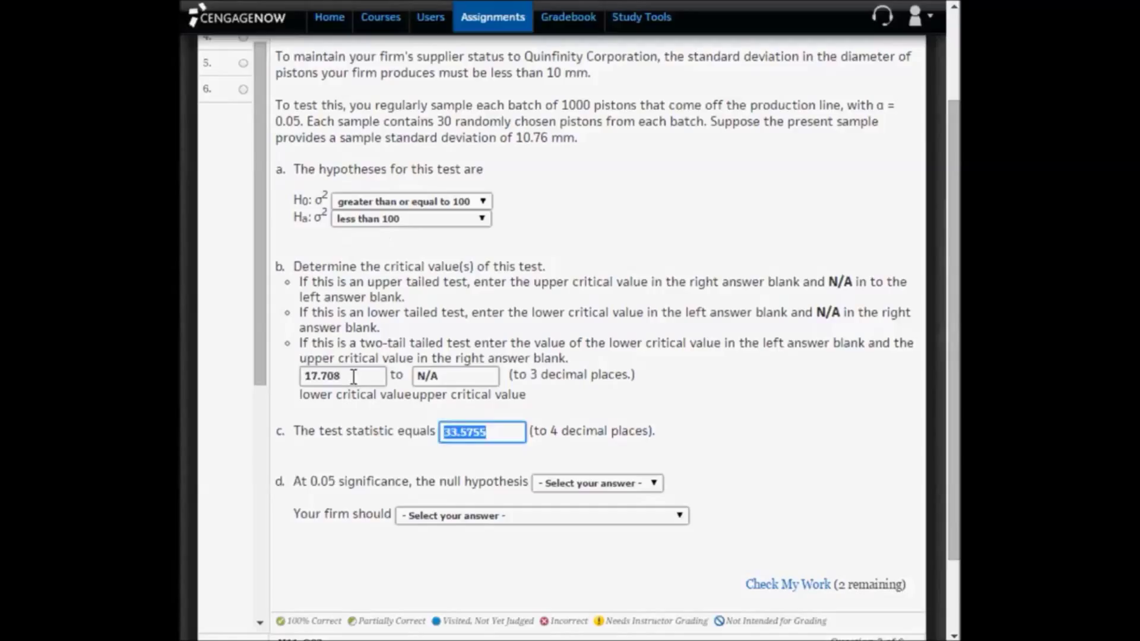
left_click(342, 376)
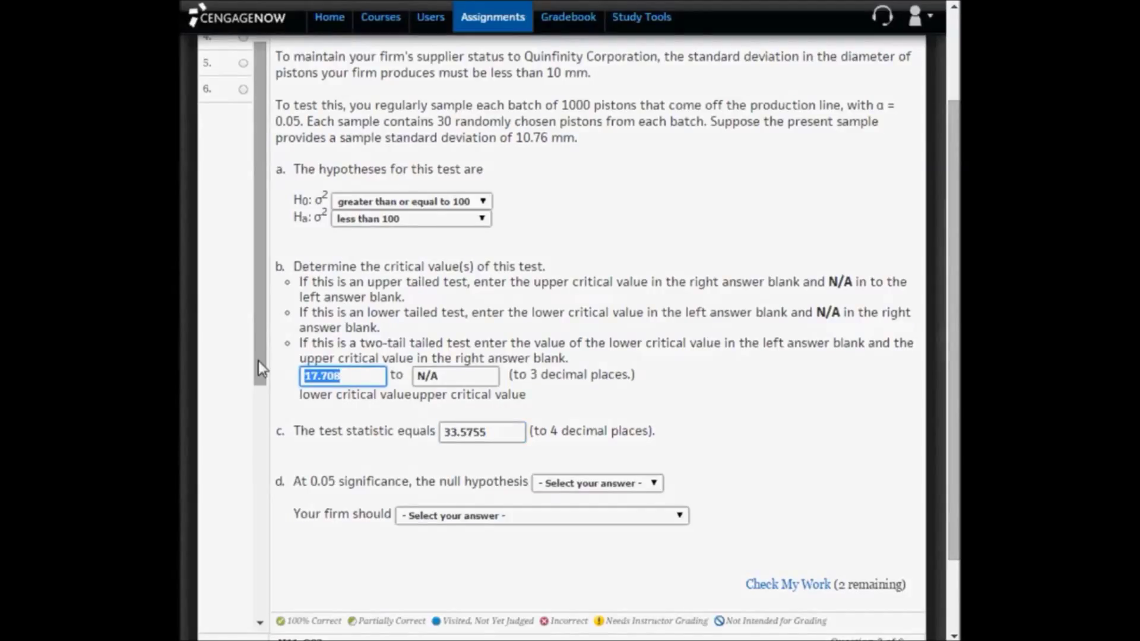
left_click(482, 431)
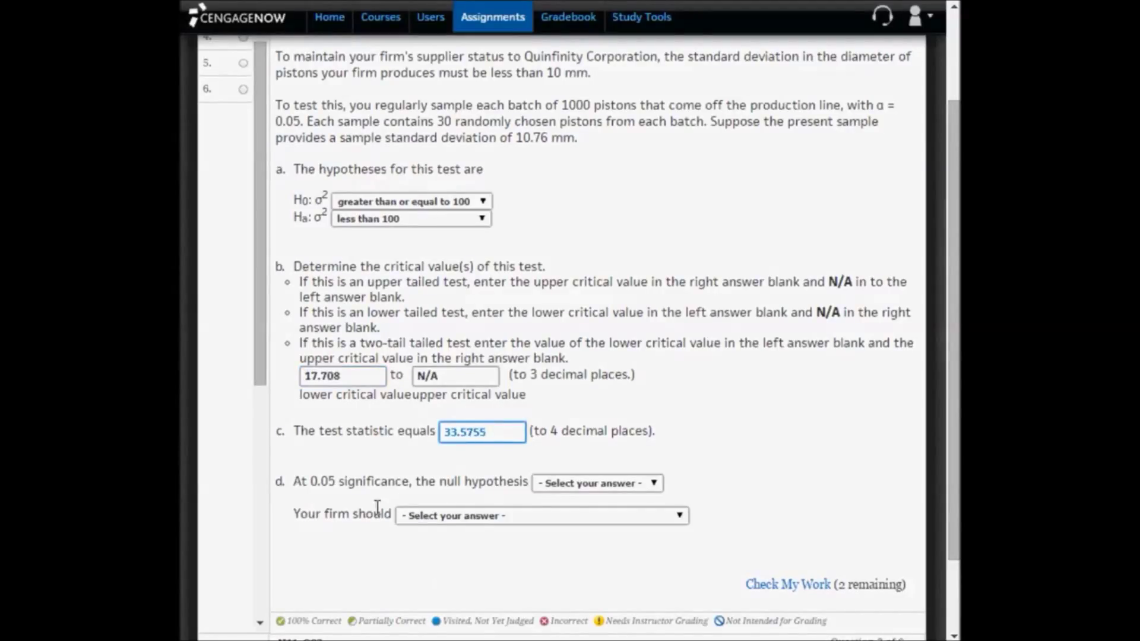
Answer 'cannot be rejected' and 'not ship the 1000-piston batch', then check all answers
left_click(595, 483)
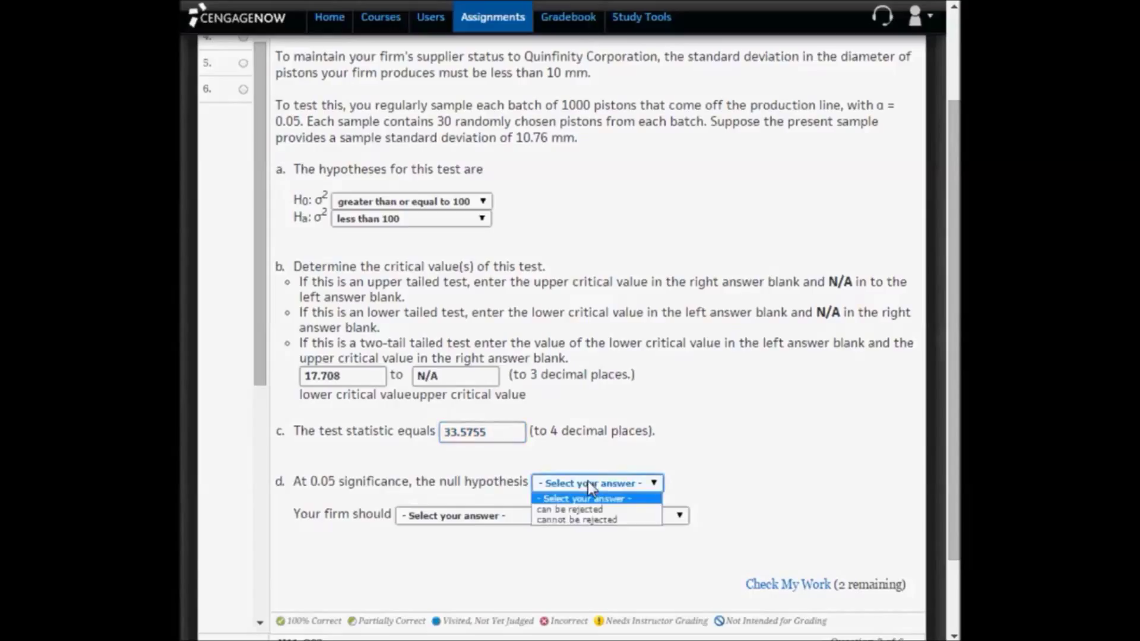
left_click(582, 518)
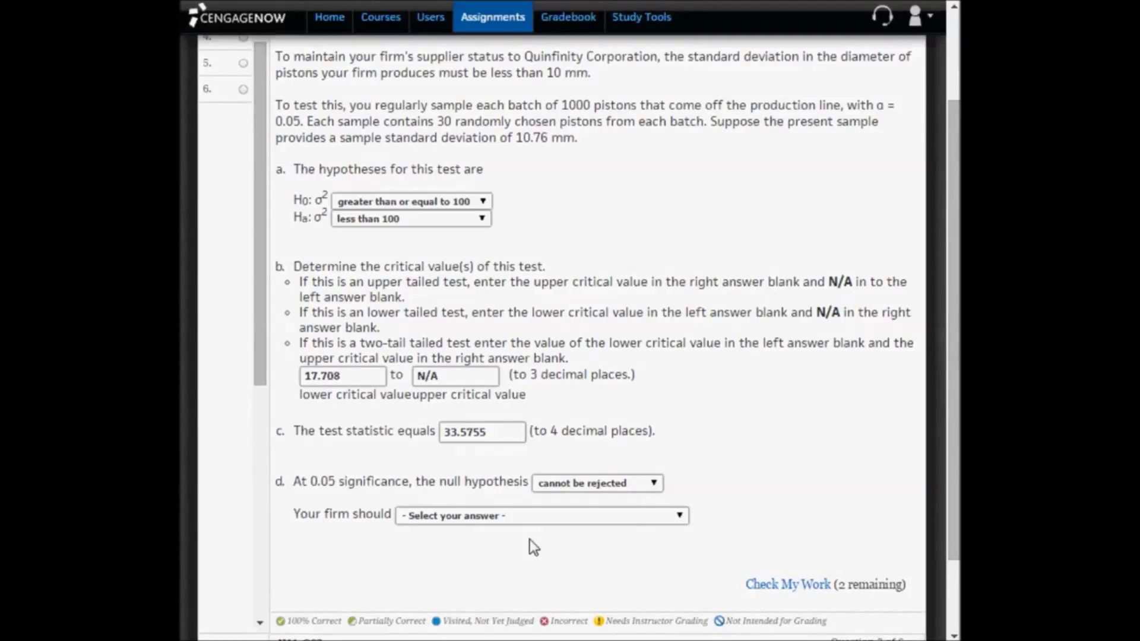
mouse_move(528, 536)
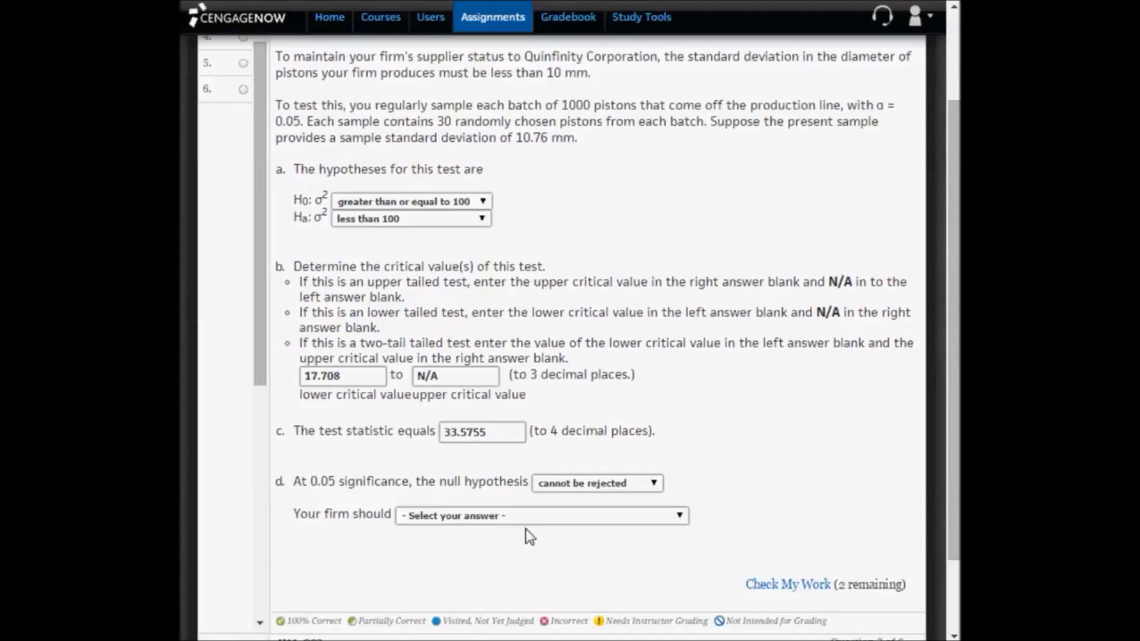
left_click(540, 515)
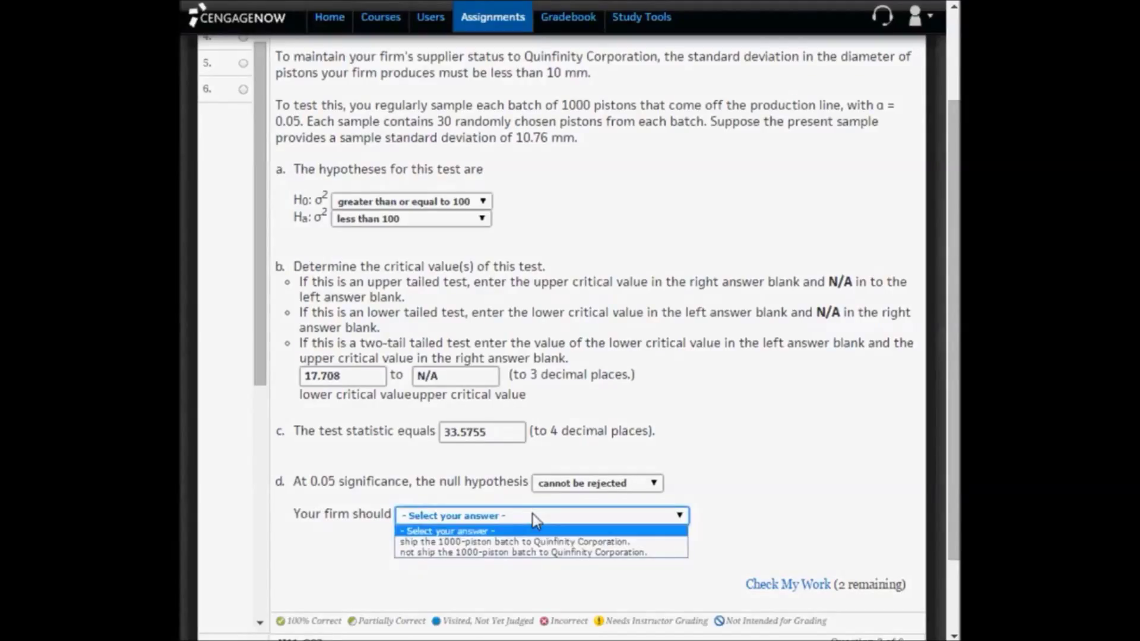
mouse_move(535, 551)
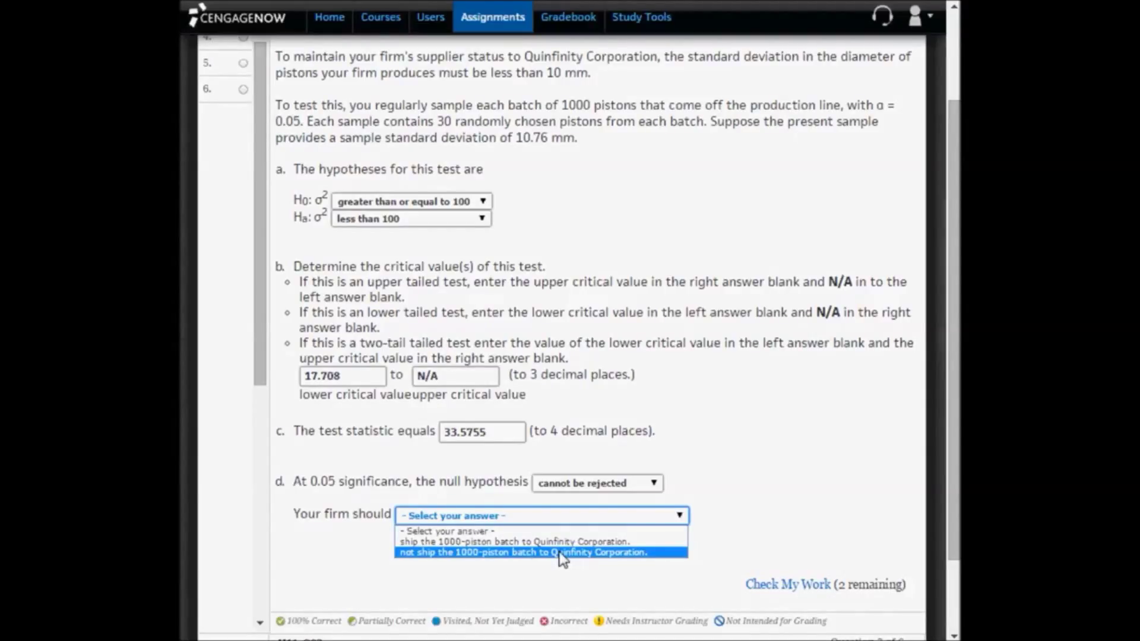
left_click(518, 551)
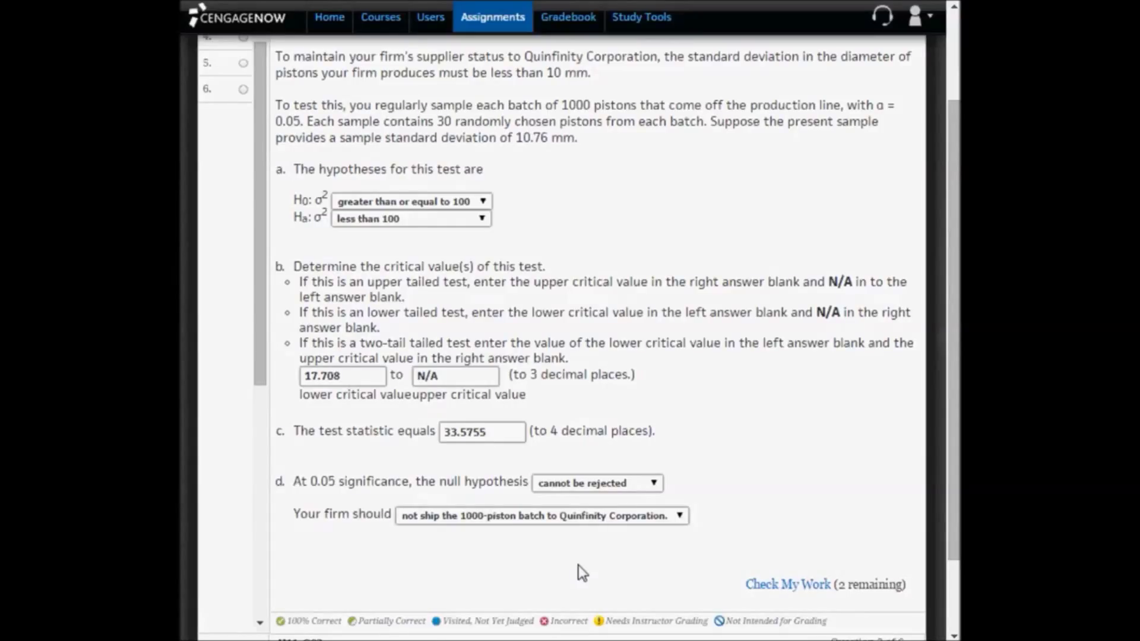
mouse_move(787, 583)
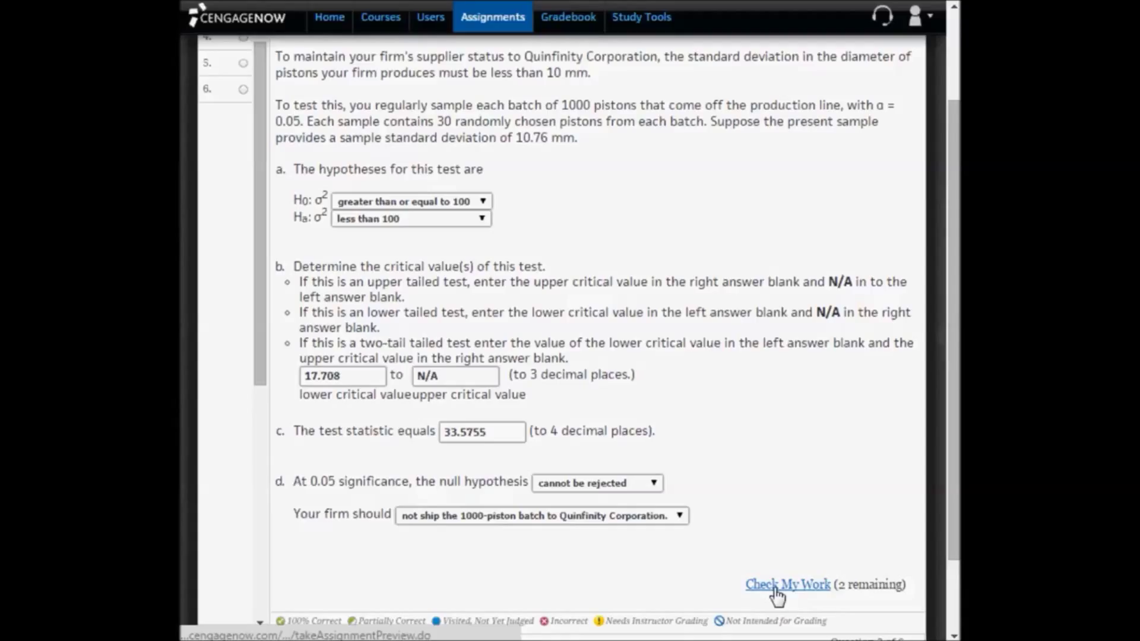
left_click(787, 584)
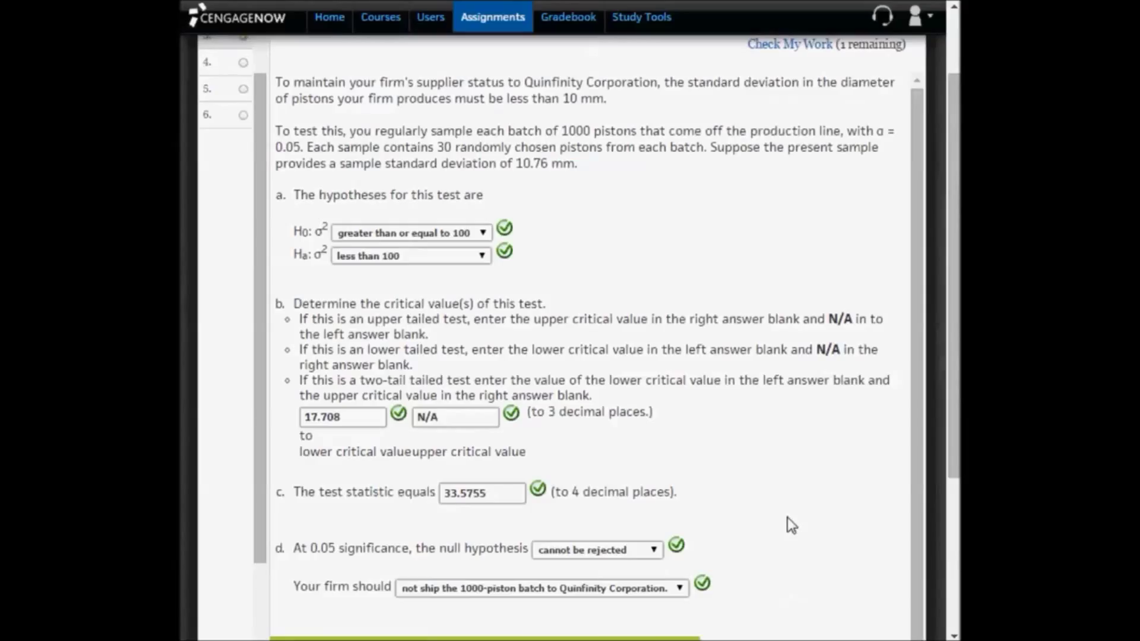